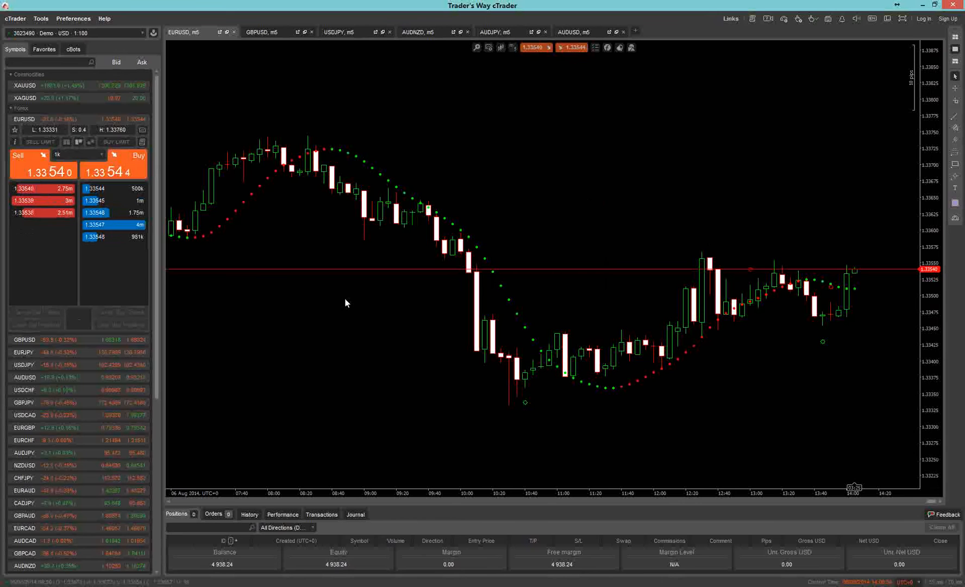
mouse_move(241, 310)
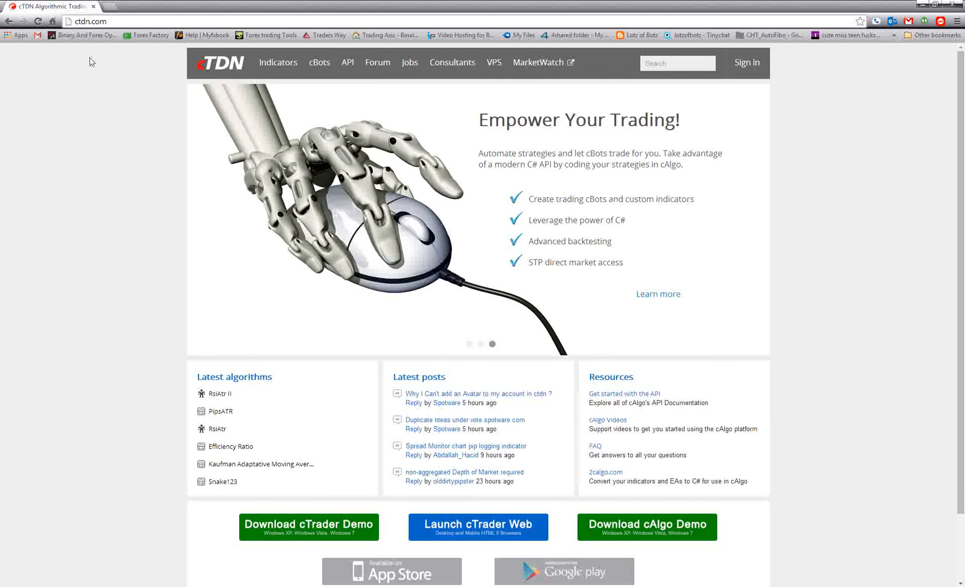
mouse_move(308, 170)
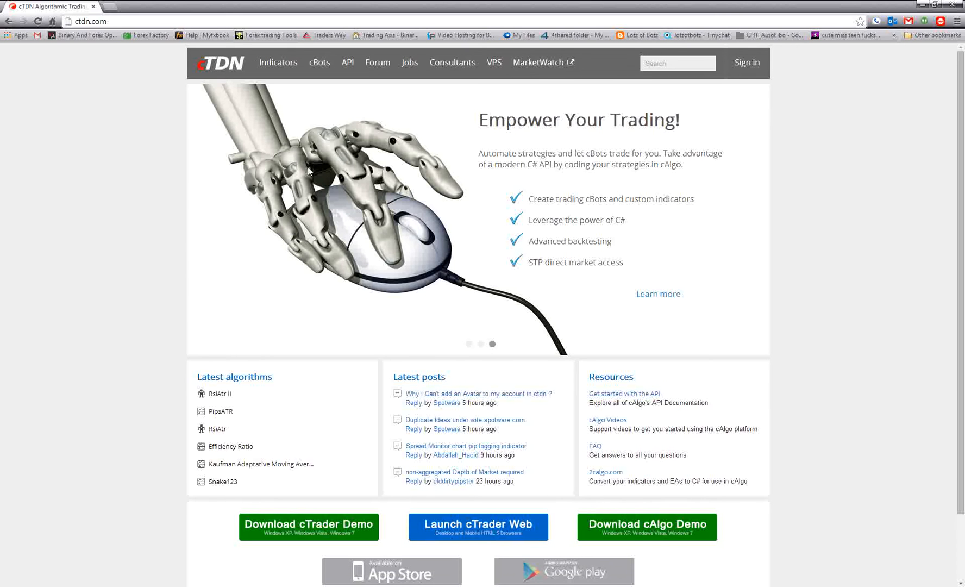
mouse_move(330, 285)
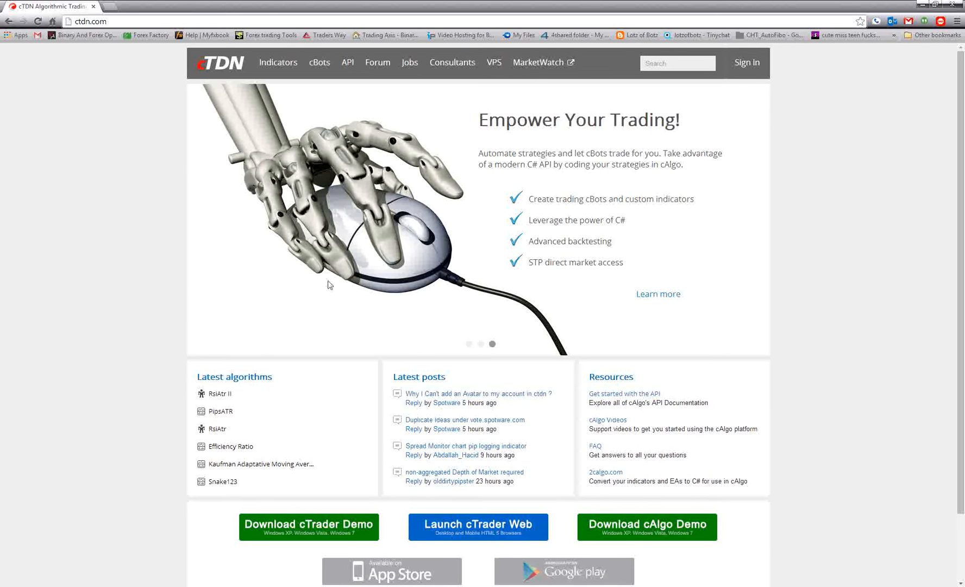
mouse_move(281, 498)
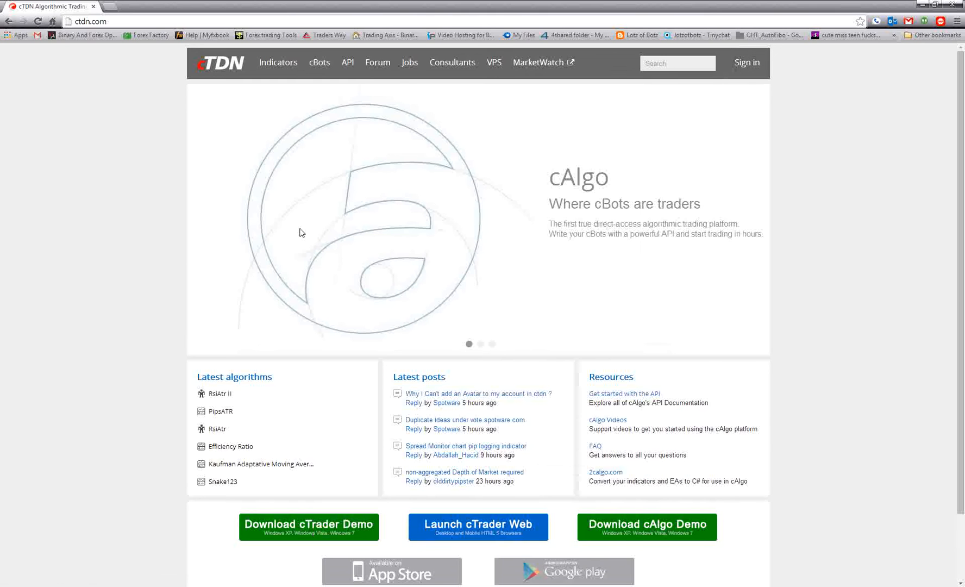
mouse_move(262, 314)
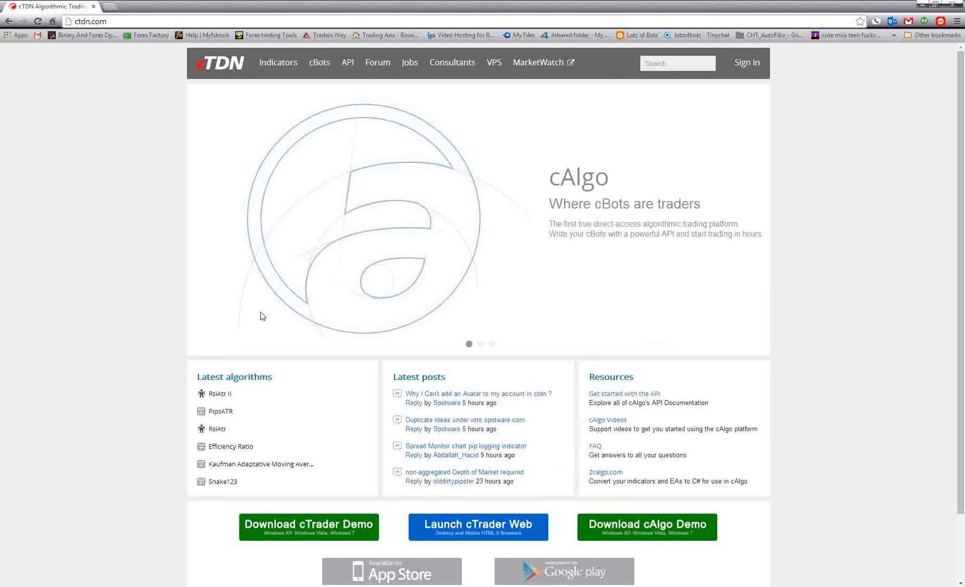
mouse_move(448, 274)
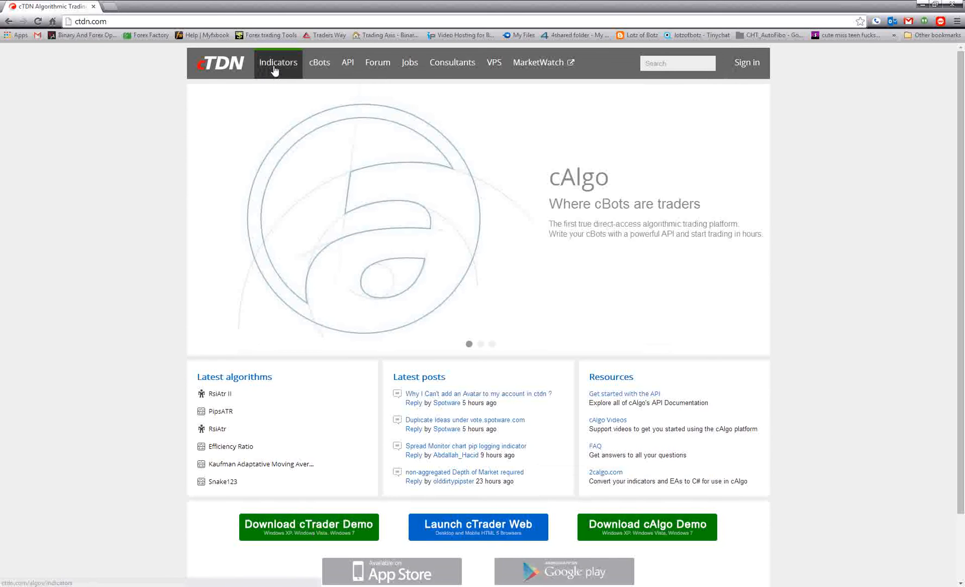
Go to the Indicators library from cTDN's top navigation.
click(278, 62)
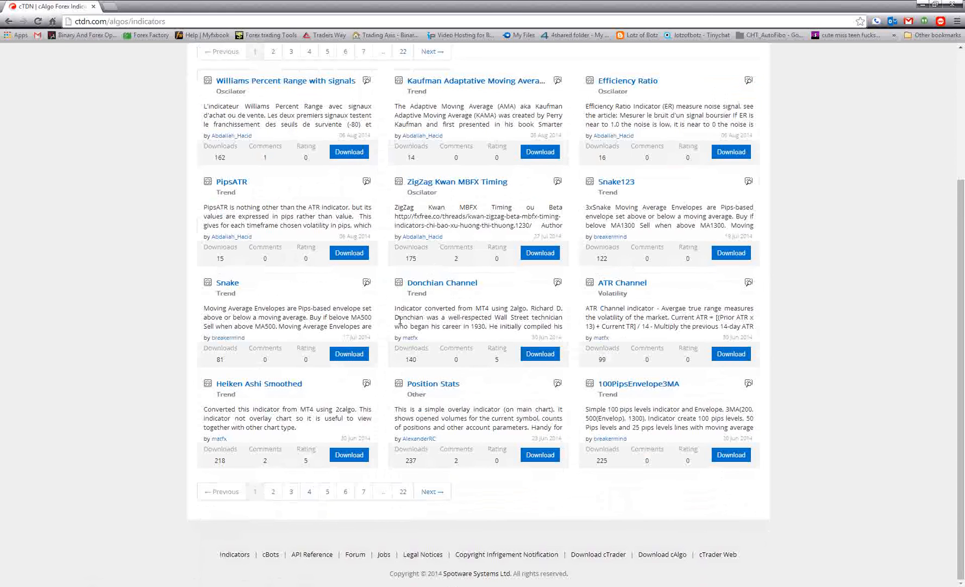
mouse_move(637, 401)
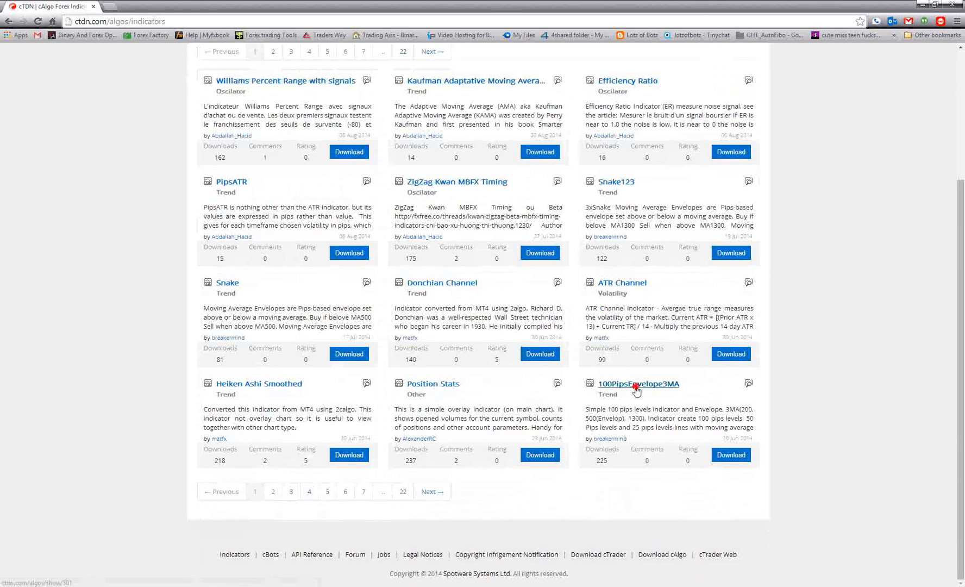
Download 100PipsEnvelope3MA from its cTDN page, save the .algo file and launch it.
click(639, 383)
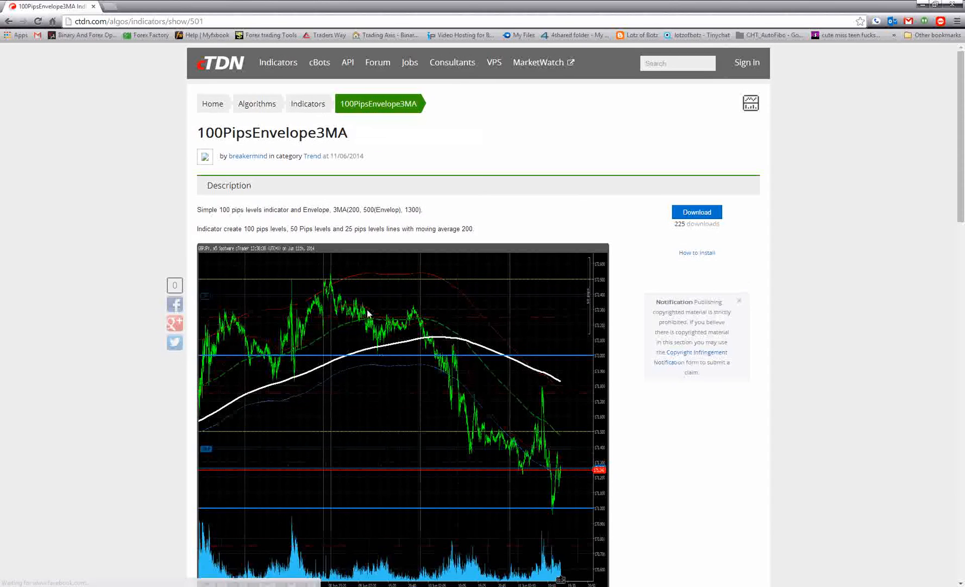
scroll(down, 3)
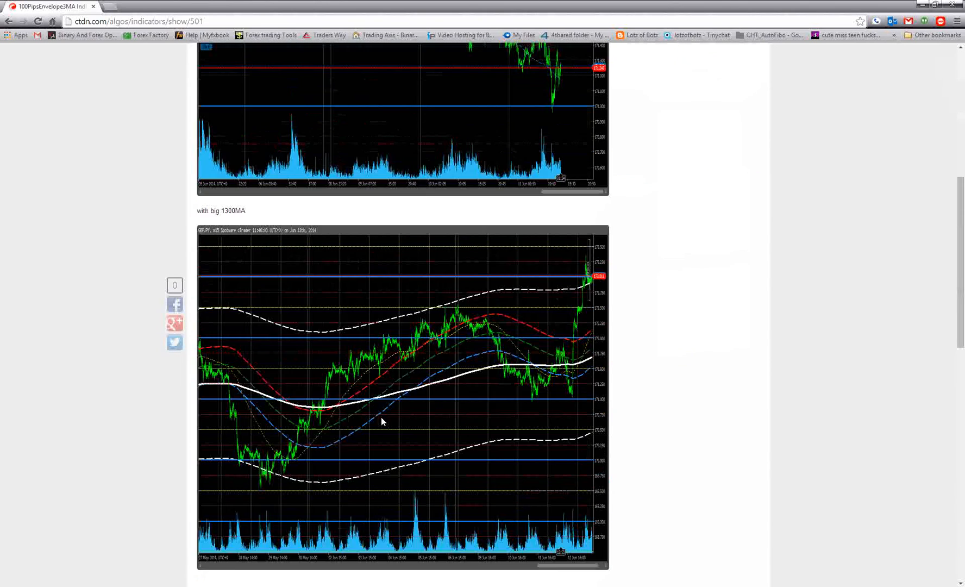
scroll(down, 3)
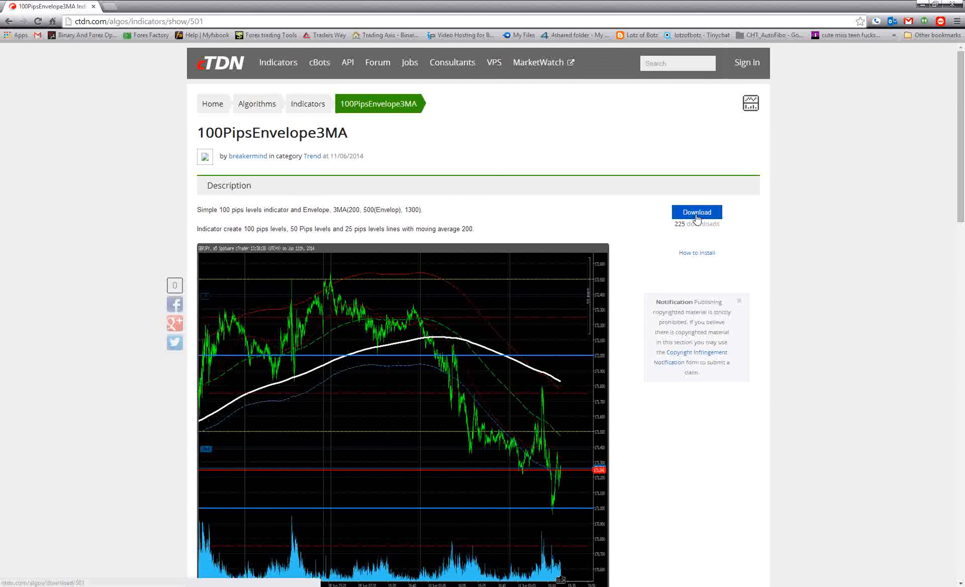
click(696, 212)
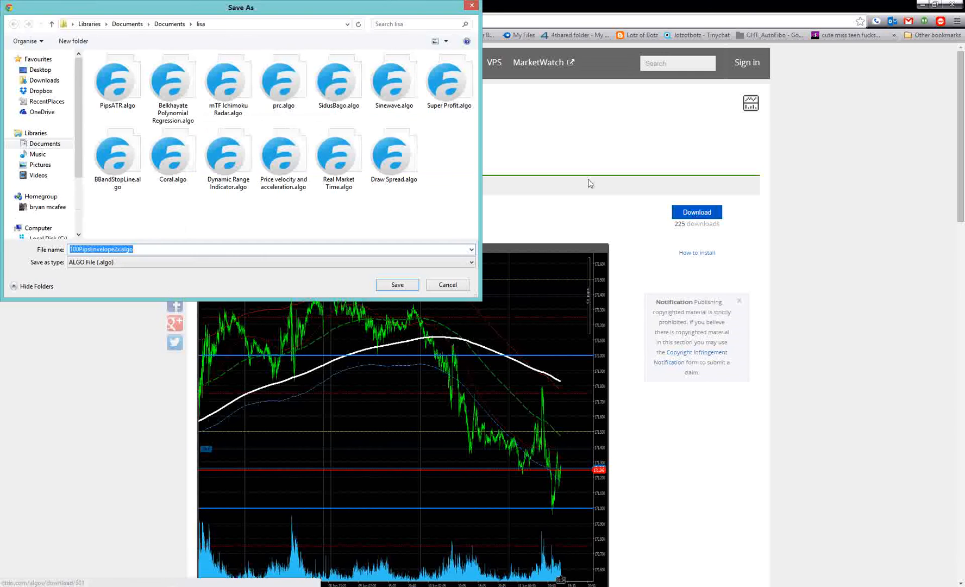
click(446, 285)
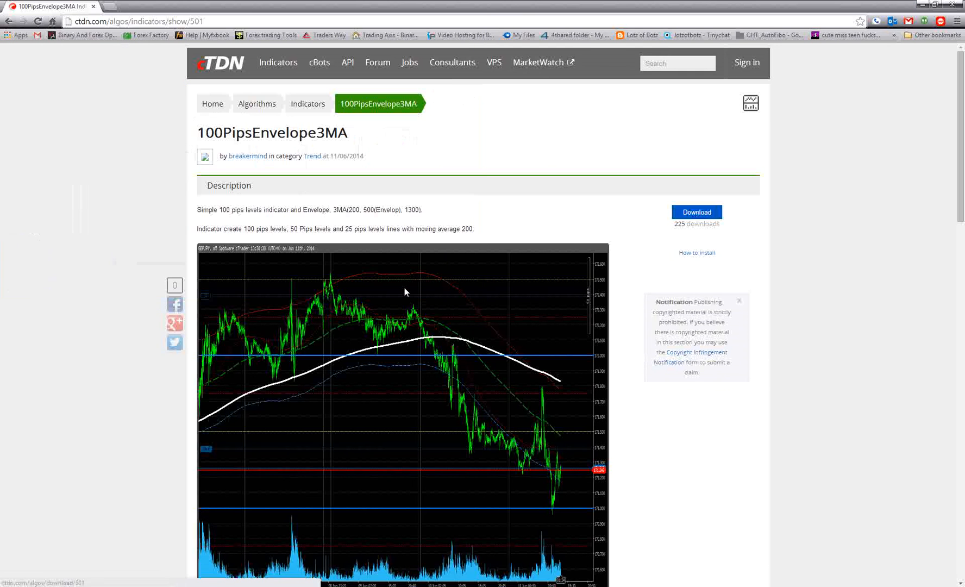
click(697, 211)
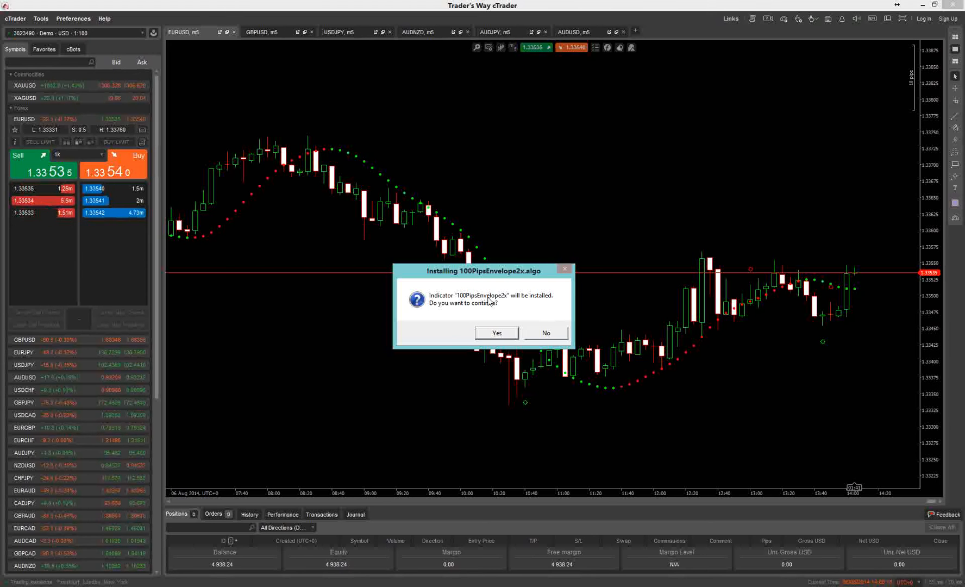
Confirm installing 100PipsEnvelope2x and dismiss the success message.
click(495, 333)
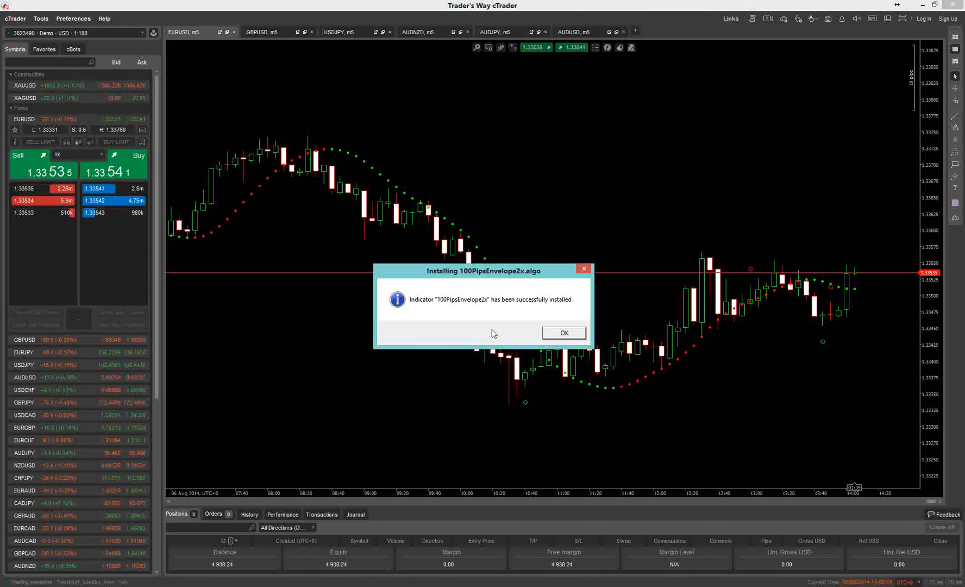
click(563, 333)
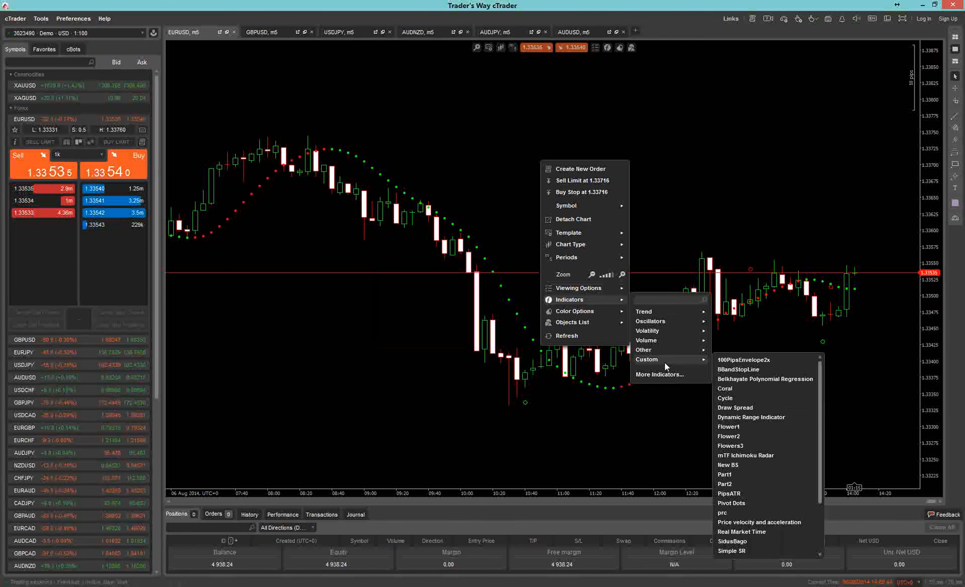
mouse_move(742, 364)
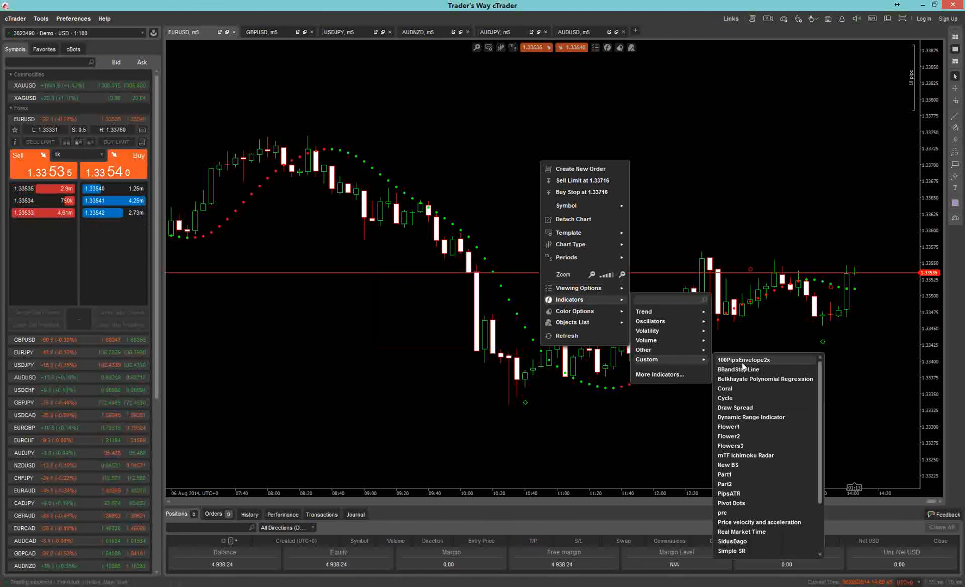
Add the 100PipsEnvelope2x custom indicator to the EURUSD chart via Add Indicator.
click(743, 359)
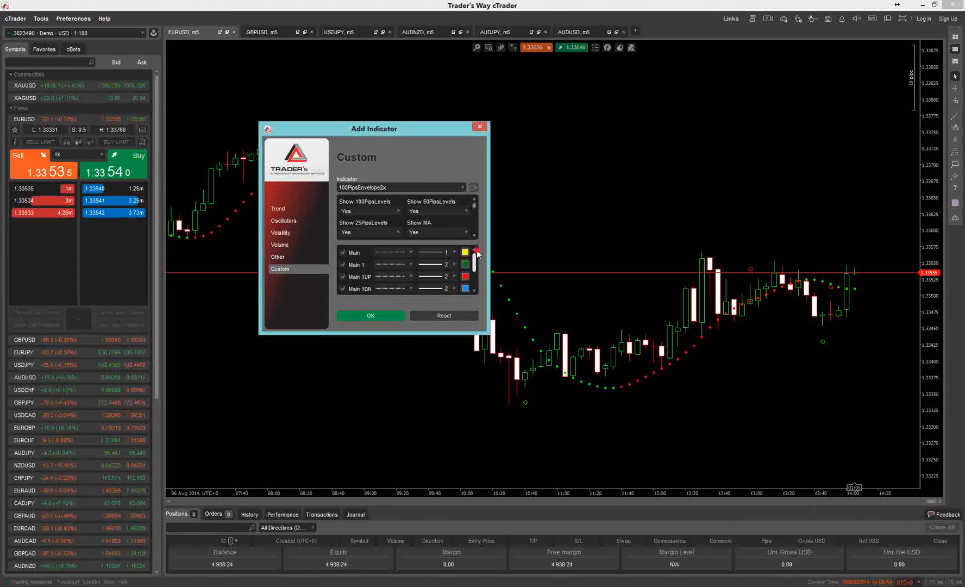
click(371, 315)
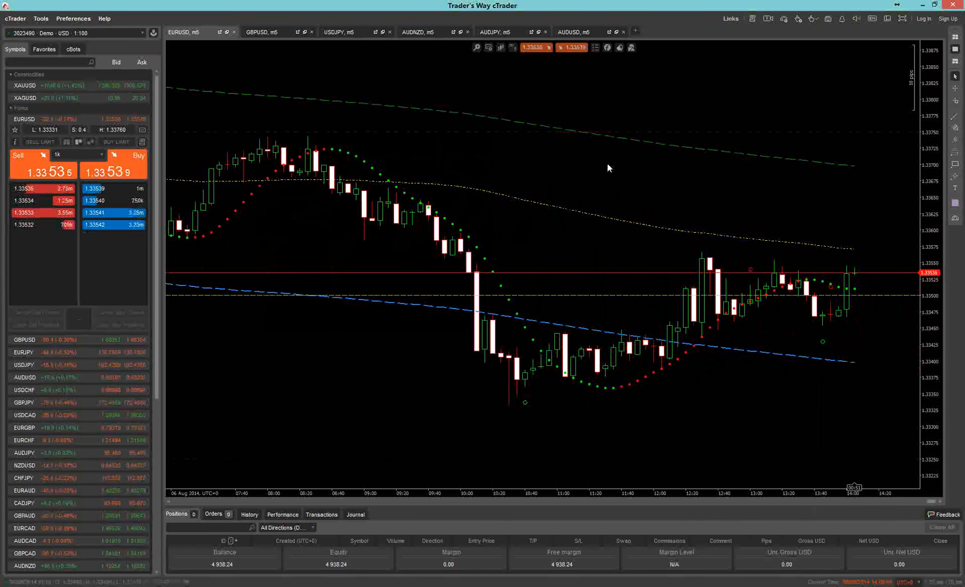
click(630, 48)
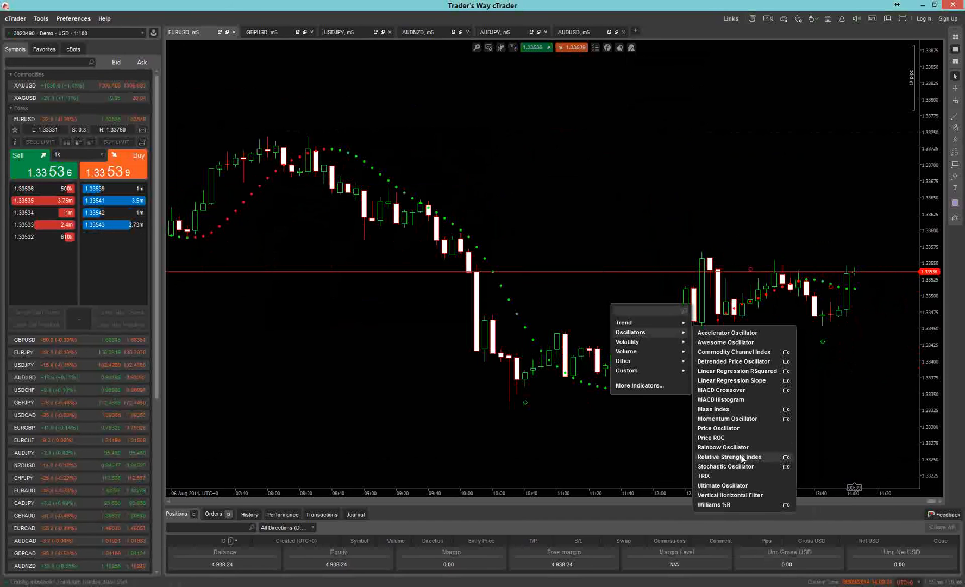
click(729, 457)
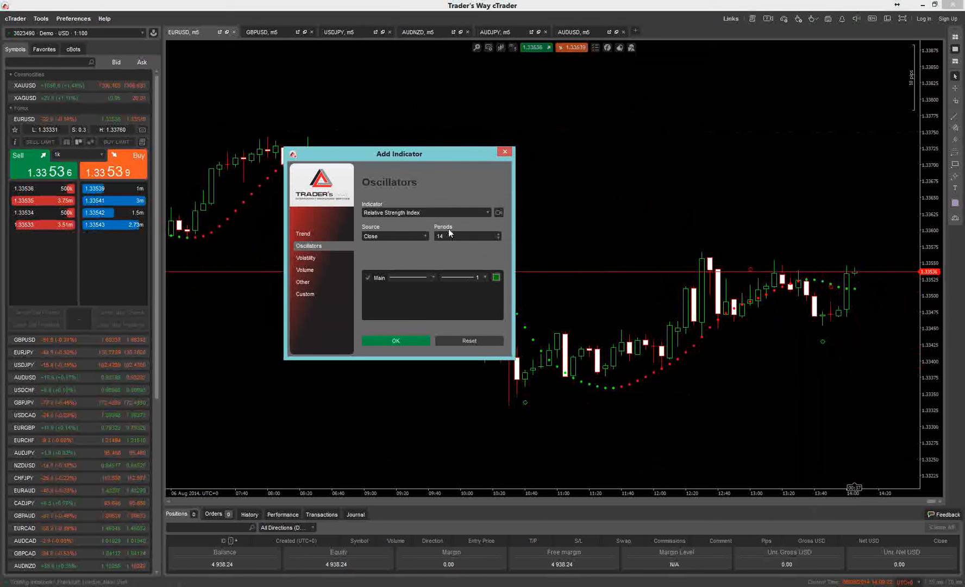
click(485, 278)
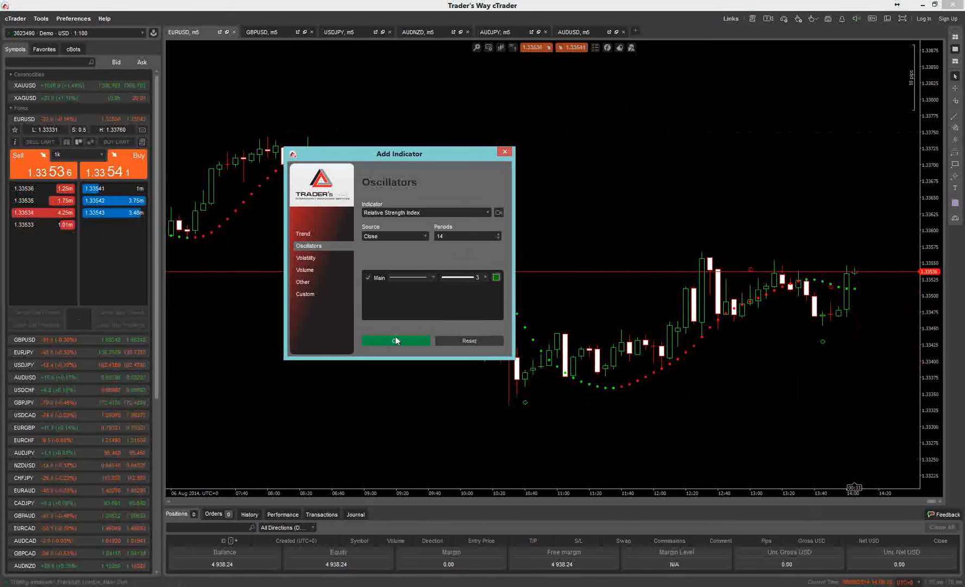
click(396, 340)
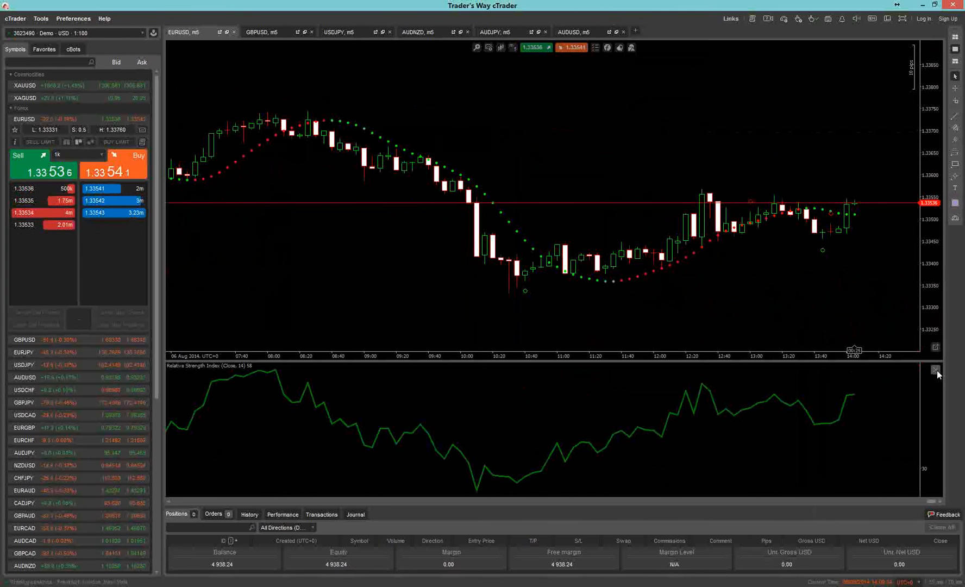
click(934, 370)
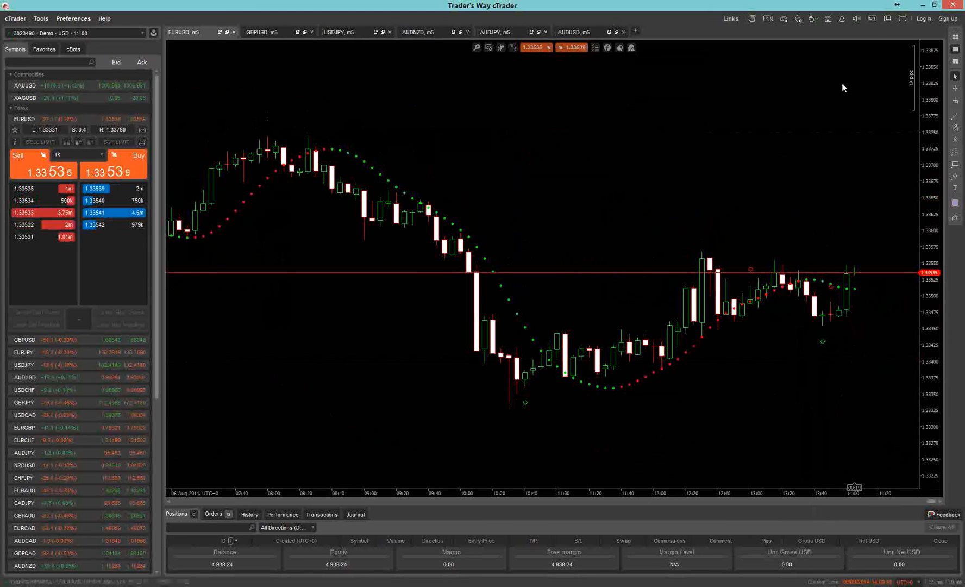
mouse_move(895, 17)
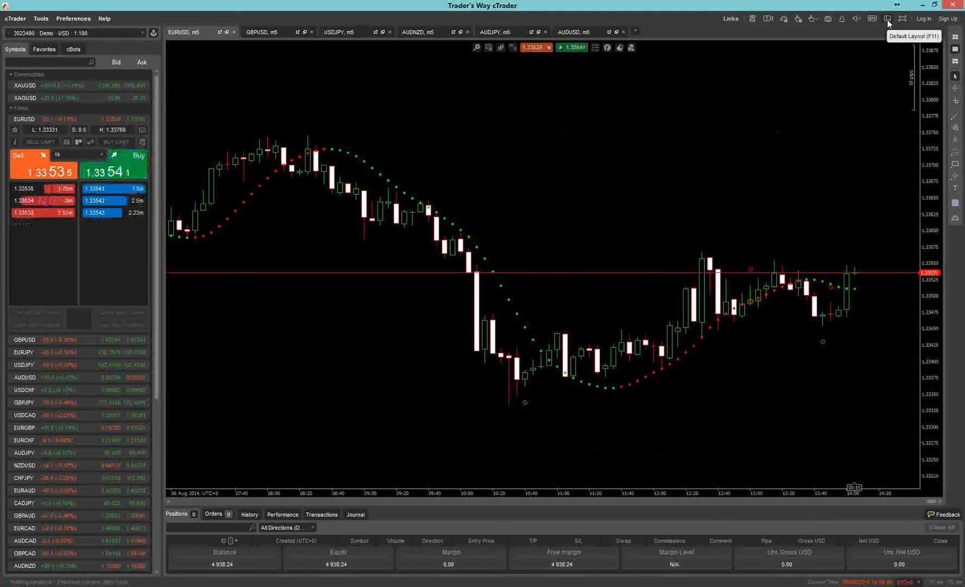
Switch cTrader to the chart-only layout using the toolbar layout buttons.
click(886, 17)
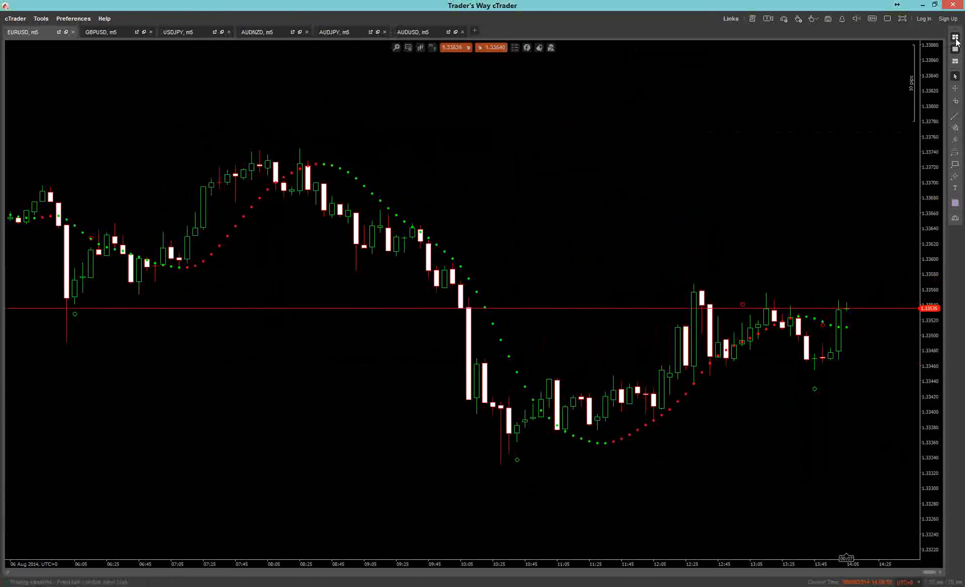
click(956, 34)
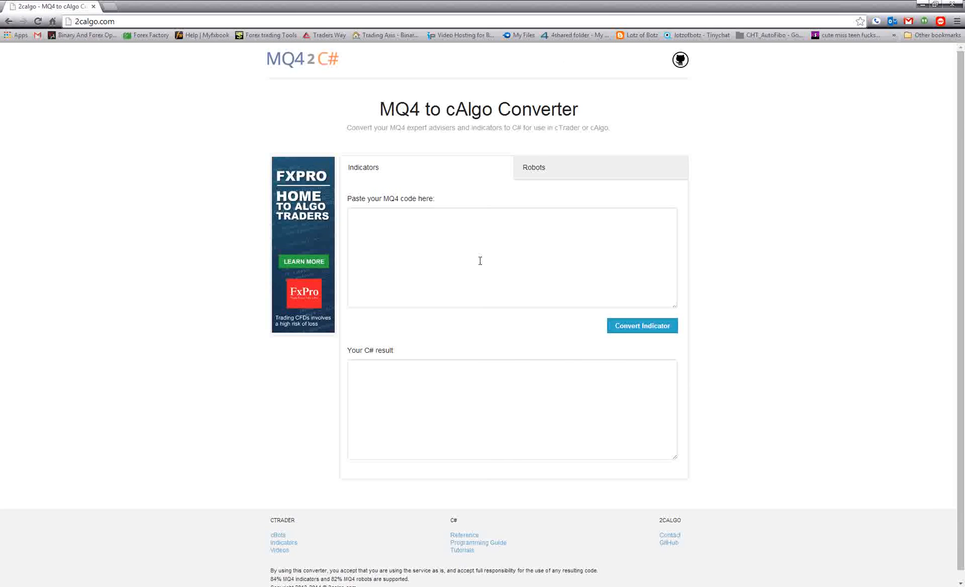
mouse_move(426, 255)
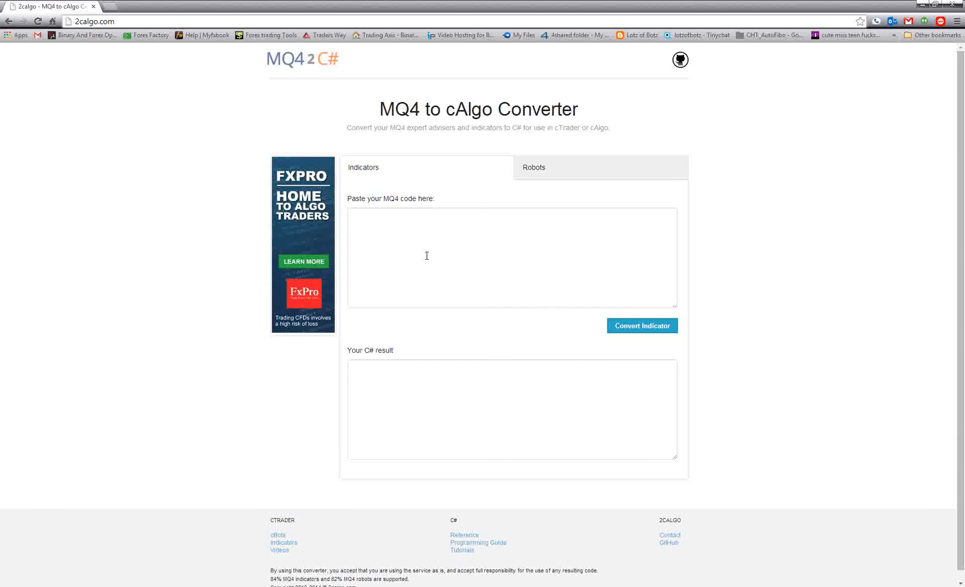
mouse_move(454, 254)
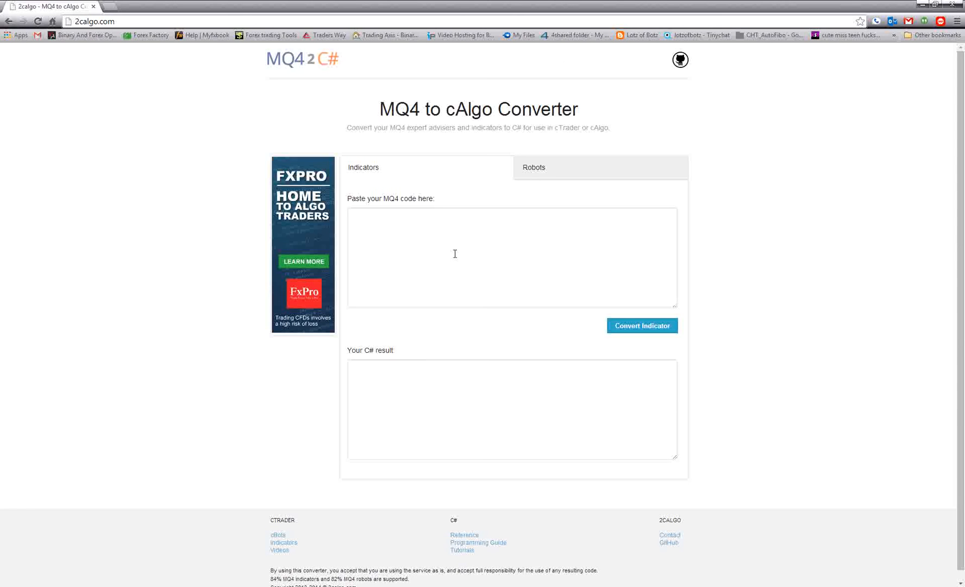
mouse_move(54, 26)
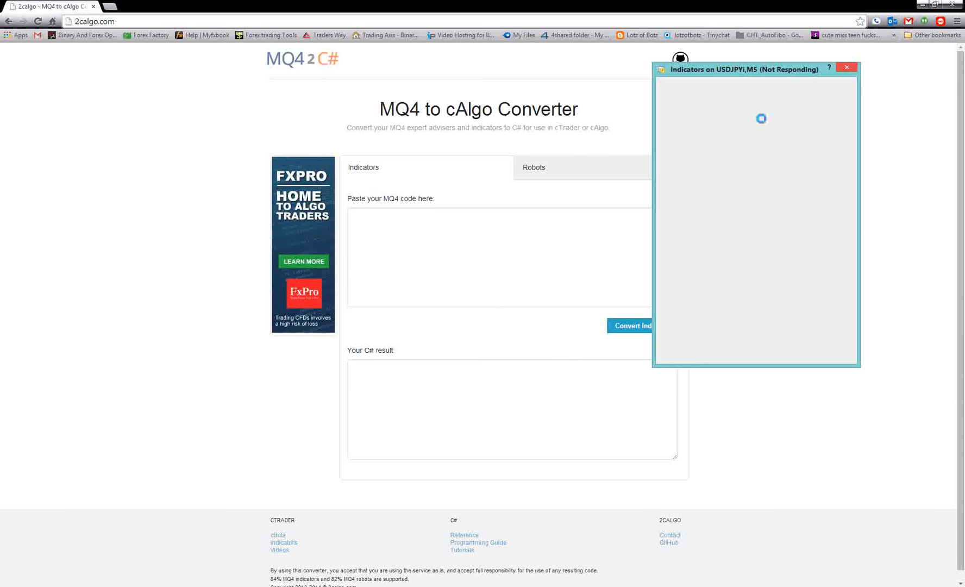
Browse to C:\Program Files (x86)\OANDA - MetaTrader\MQL4\Indicators in File Explorer.
click(847, 66)
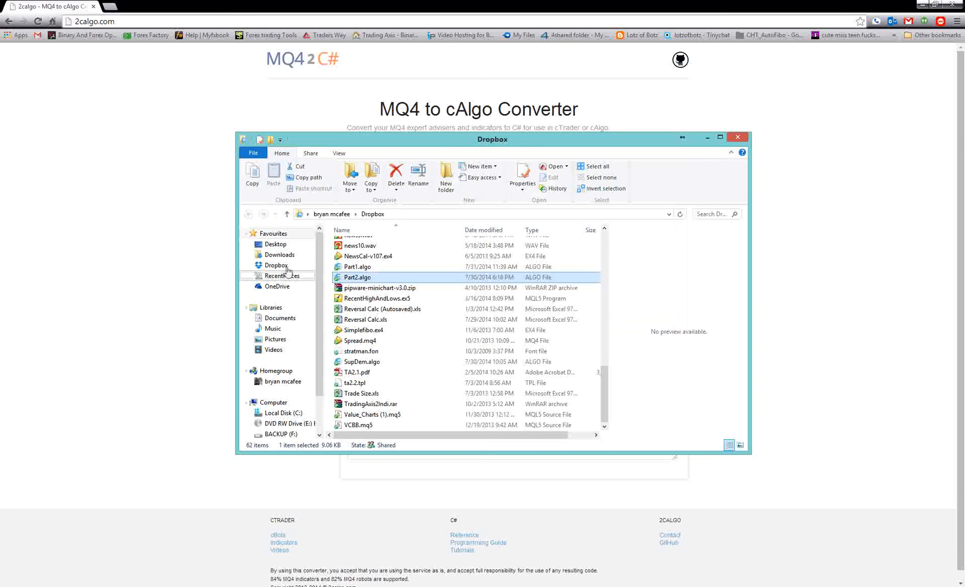
click(282, 412)
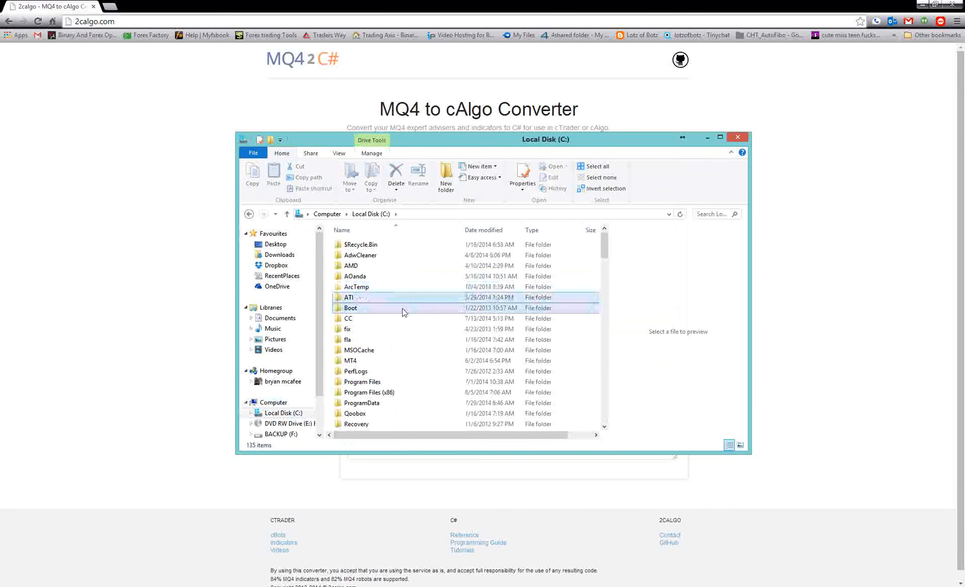
scroll(down, 3)
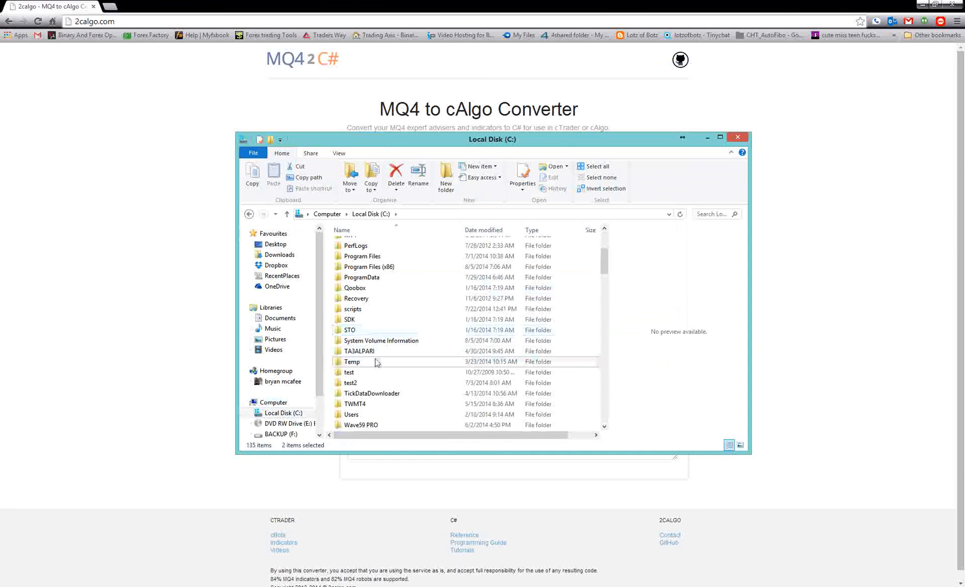
scroll(down, 3)
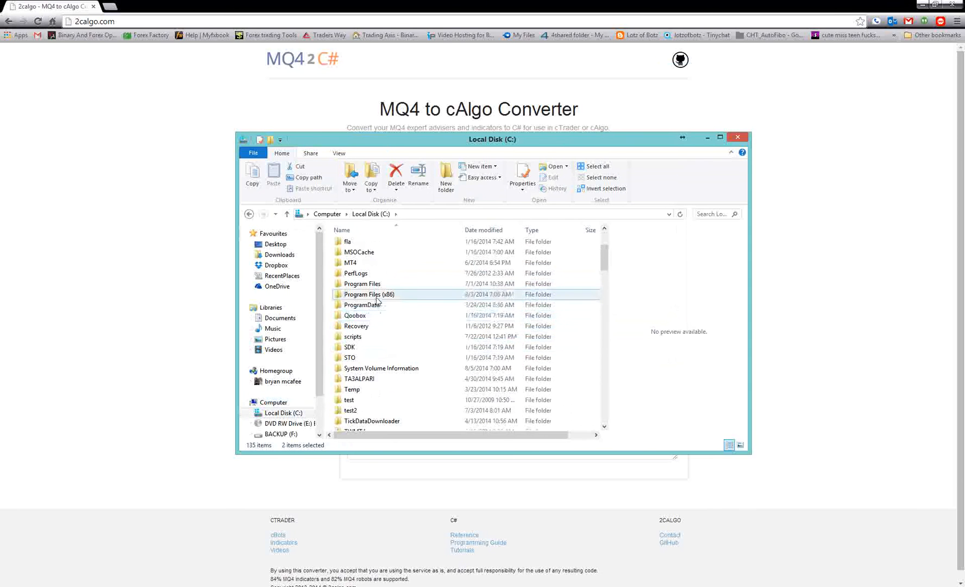
double_click(371, 293)
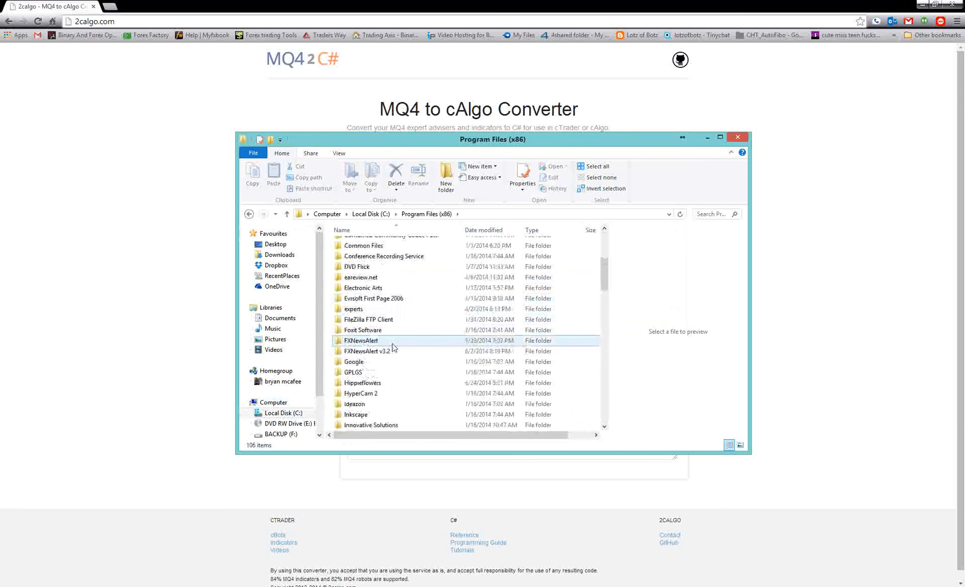
scroll(down, 3)
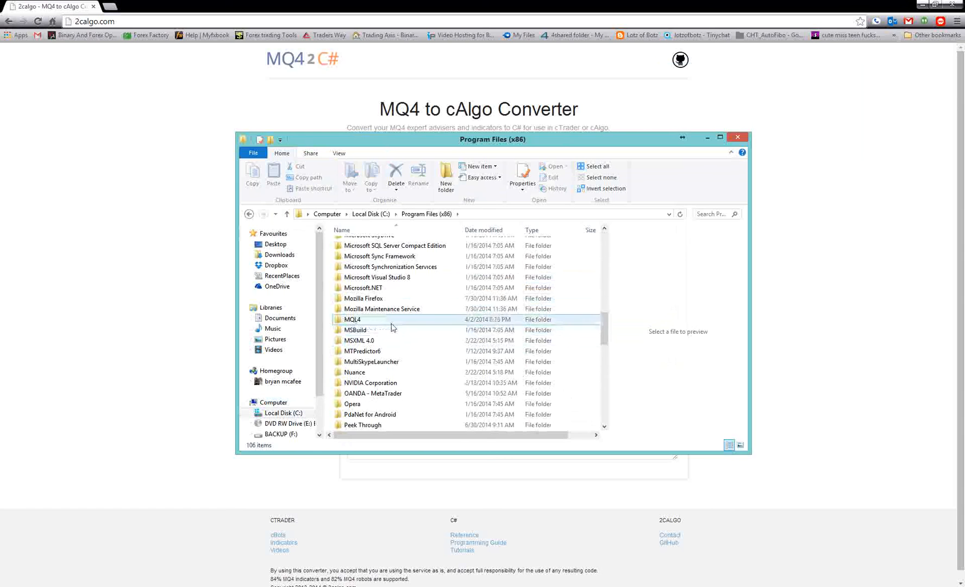
double_click(373, 392)
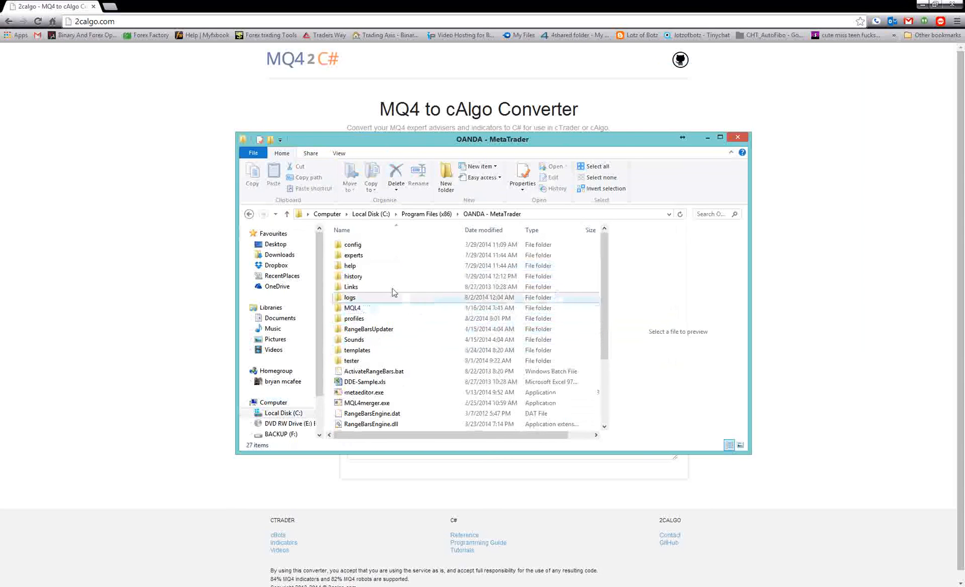
double_click(351, 308)
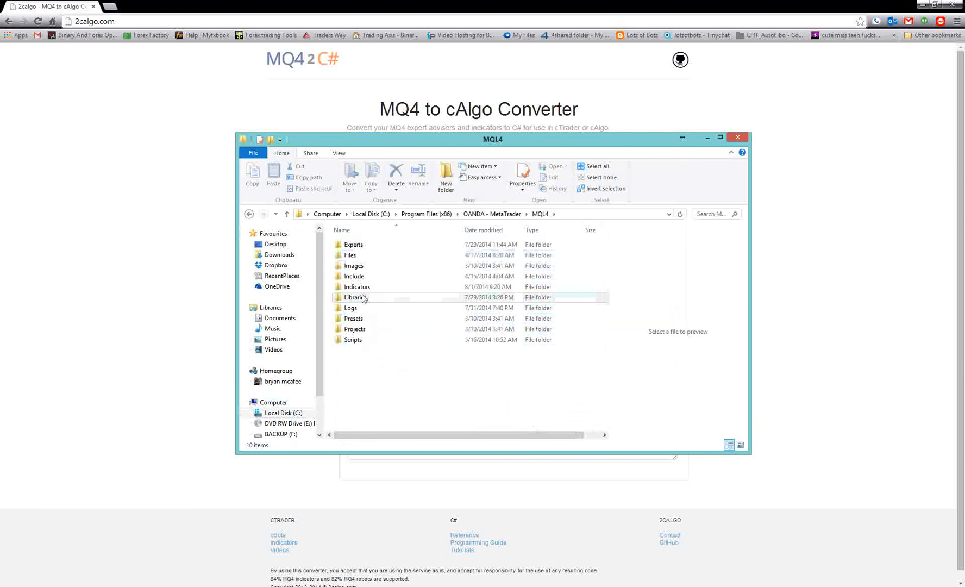
double_click(357, 286)
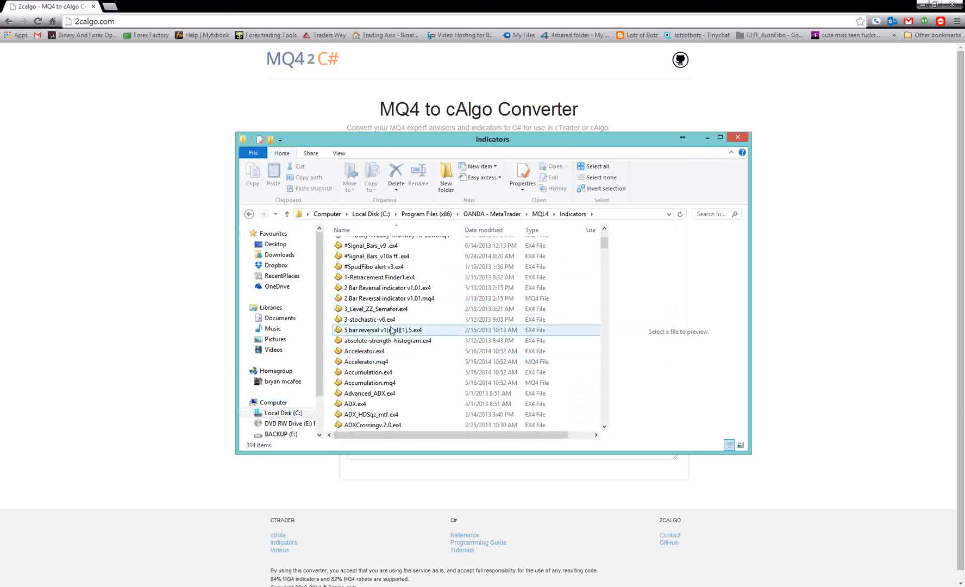
Open the Accelerator.mq4 source file in MetaEditor.
click(365, 351)
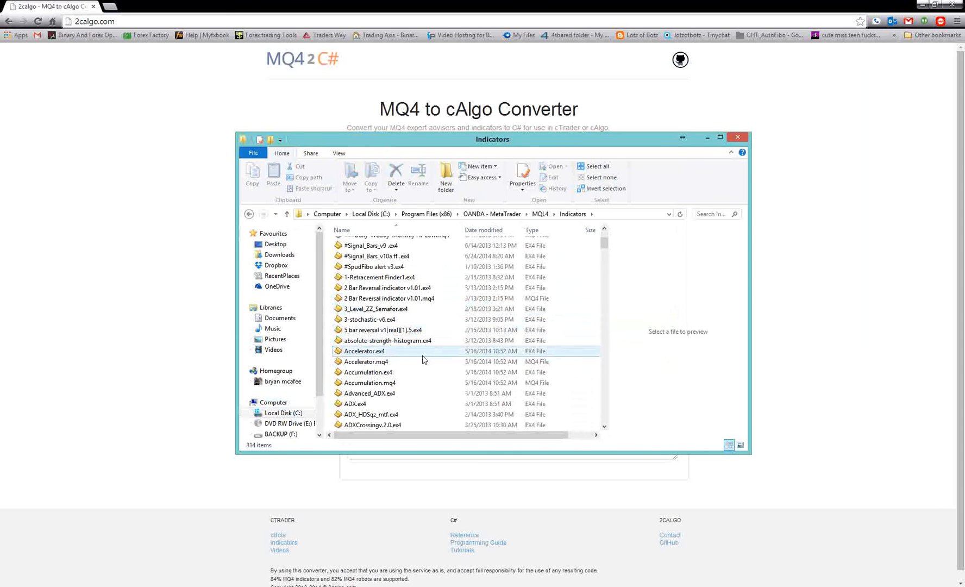
click(365, 361)
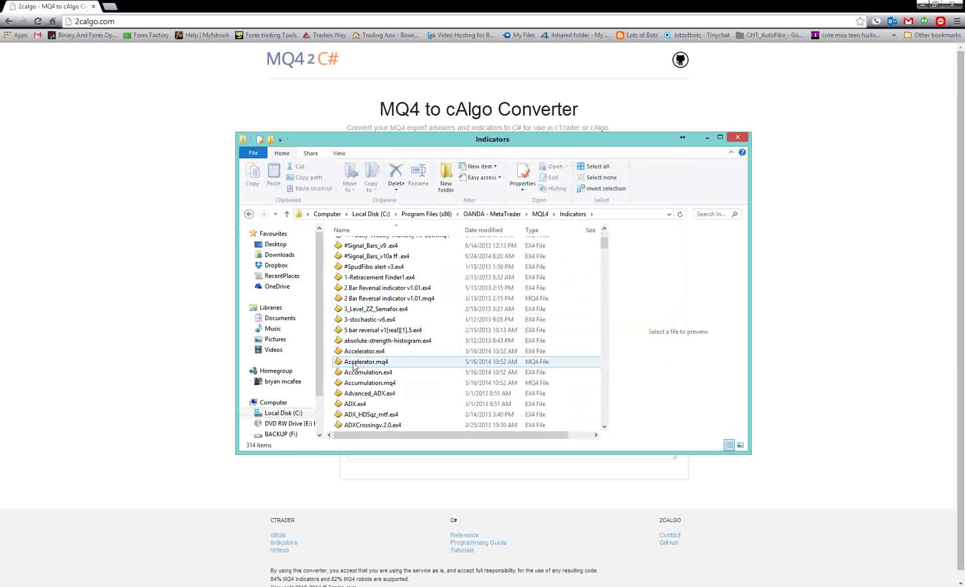
click(368, 361)
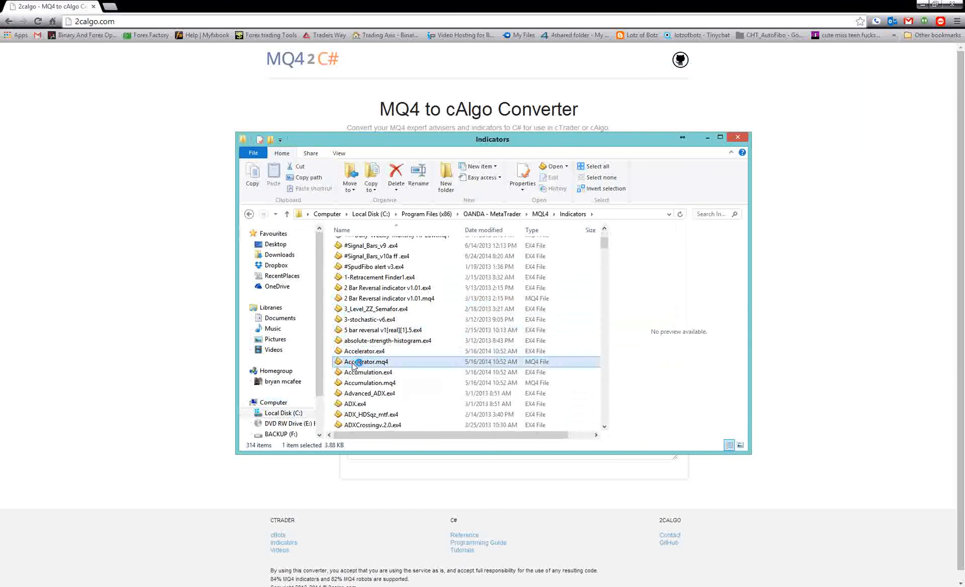
double_click(368, 360)
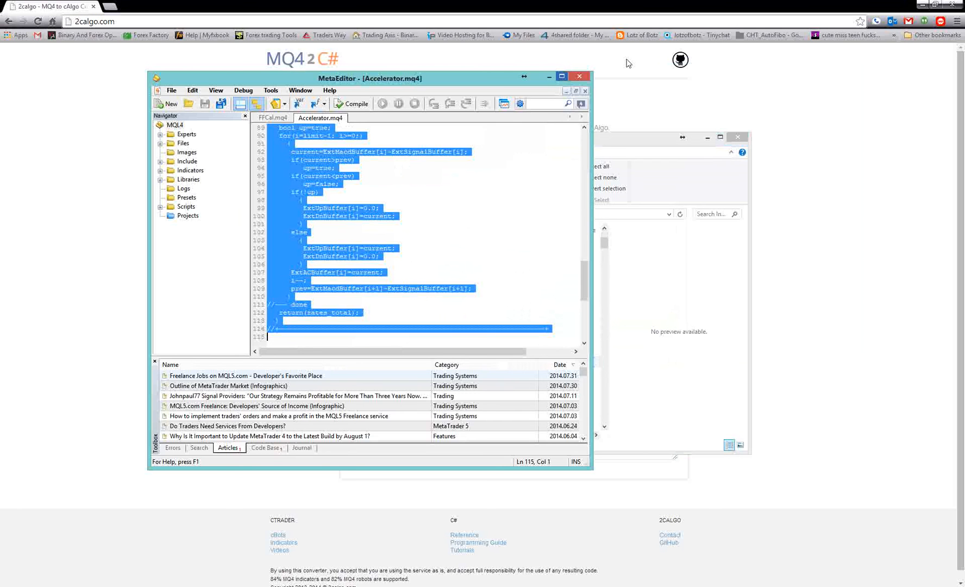
mouse_move(523, 165)
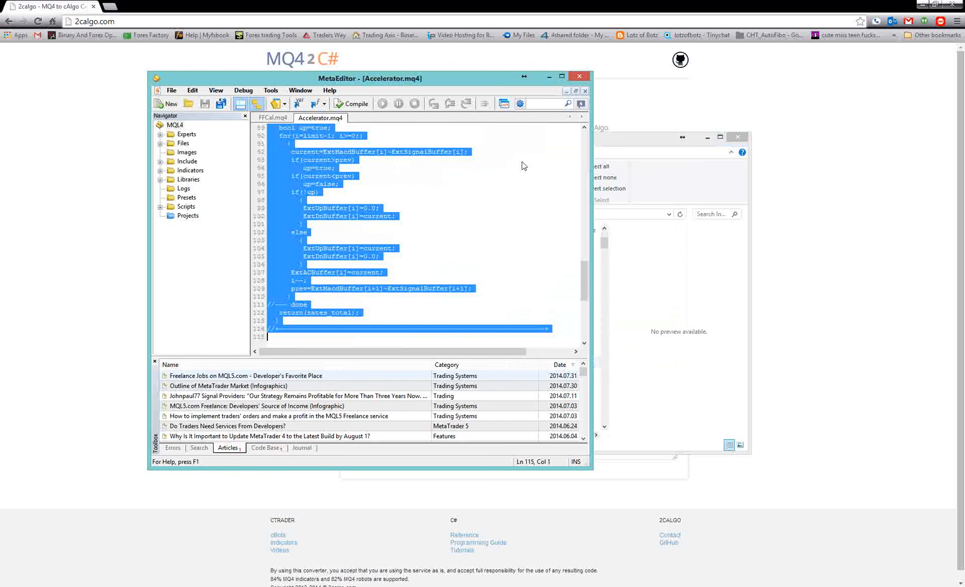
mouse_move(489, 223)
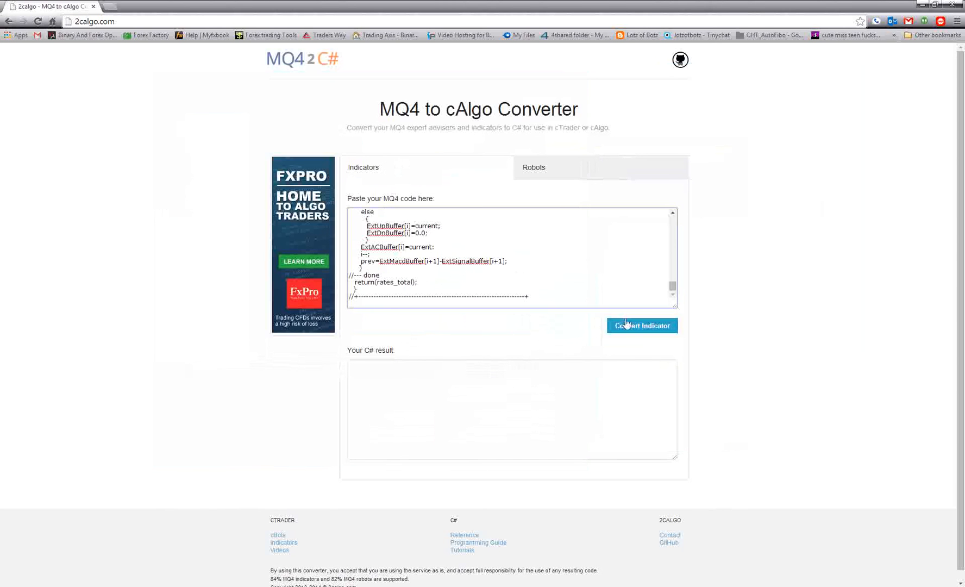
Convert the Accelerator code, then browse toward OANDA MetaTrader's MQL4 folder for MovingAverages.mqh.
click(642, 325)
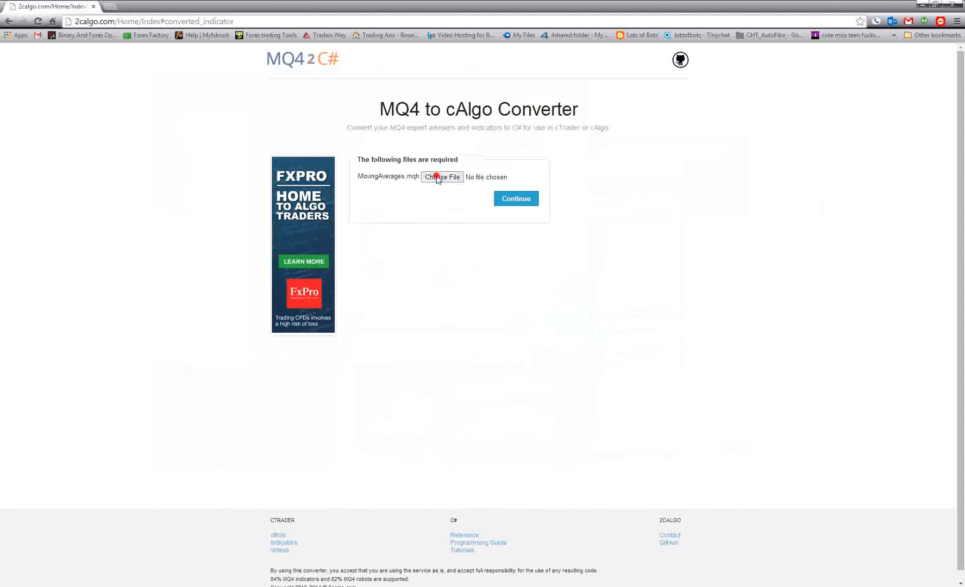
click(441, 176)
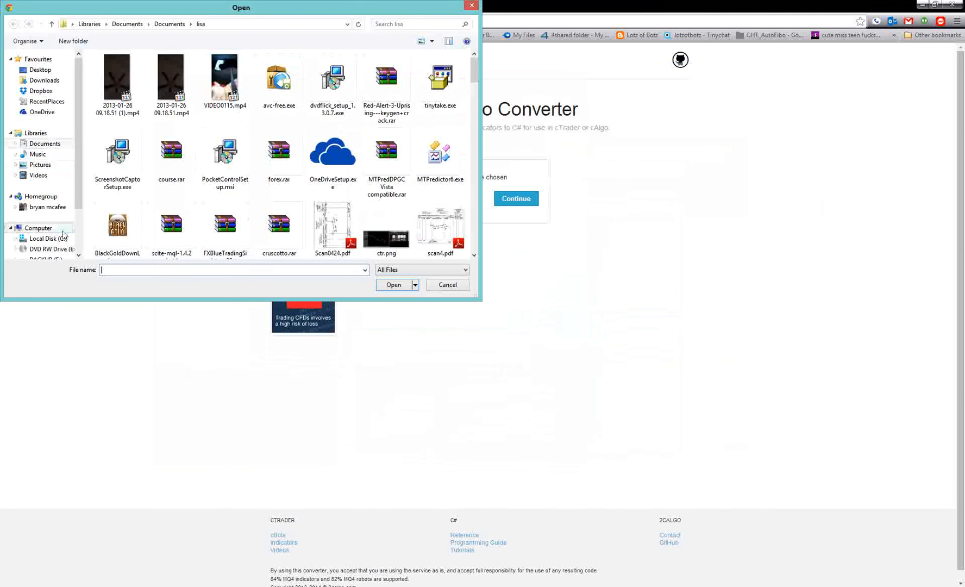
click(48, 238)
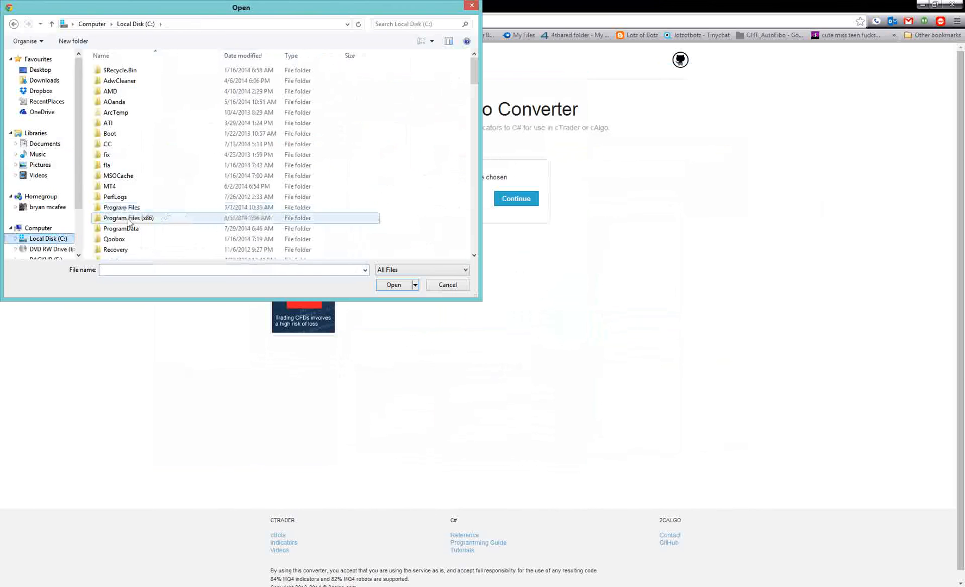
double_click(127, 218)
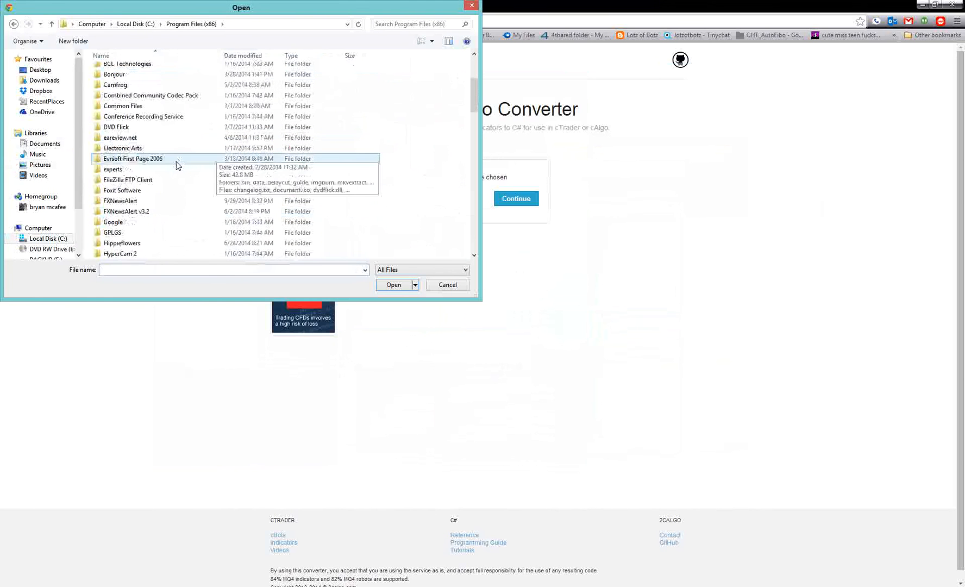
scroll(down, 3)
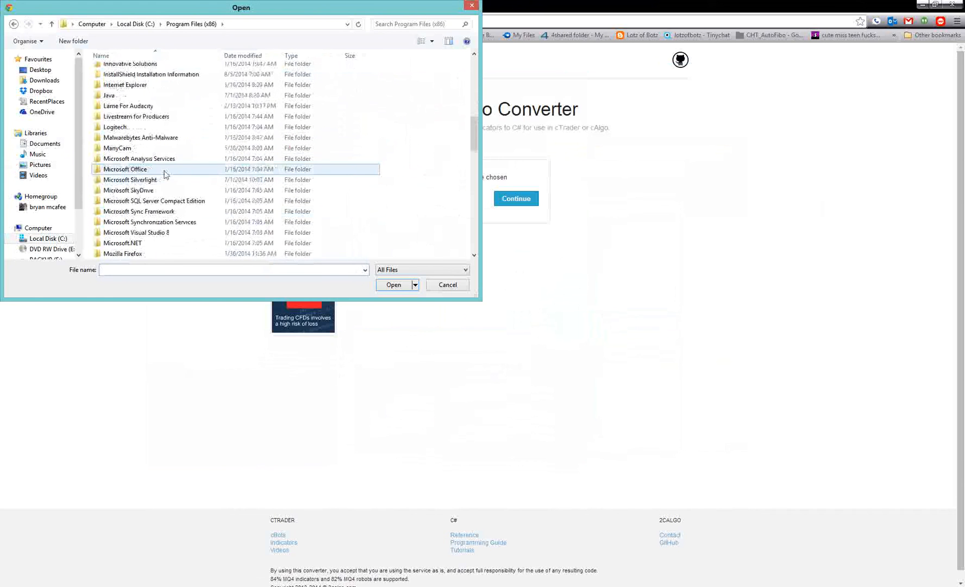
scroll(down, 3)
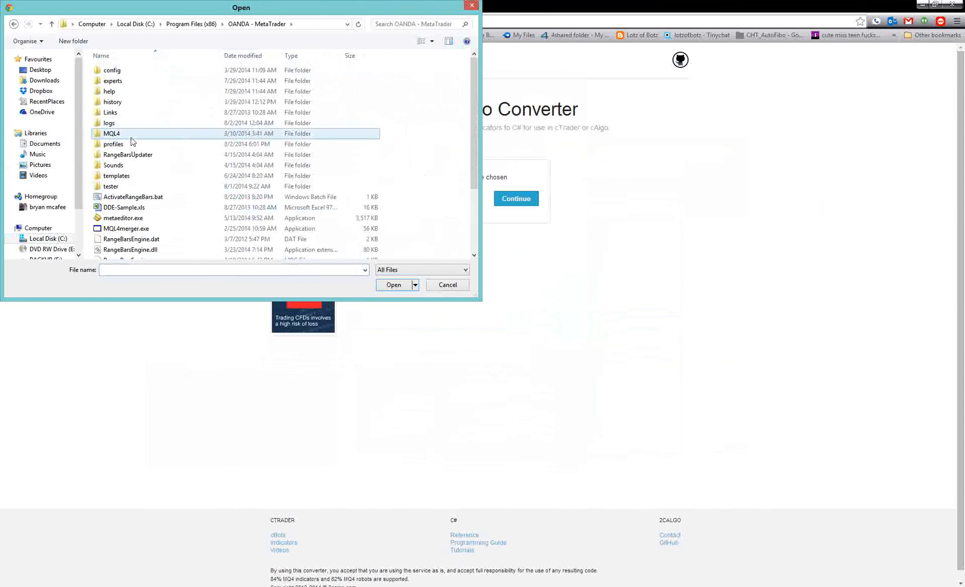
double_click(112, 133)
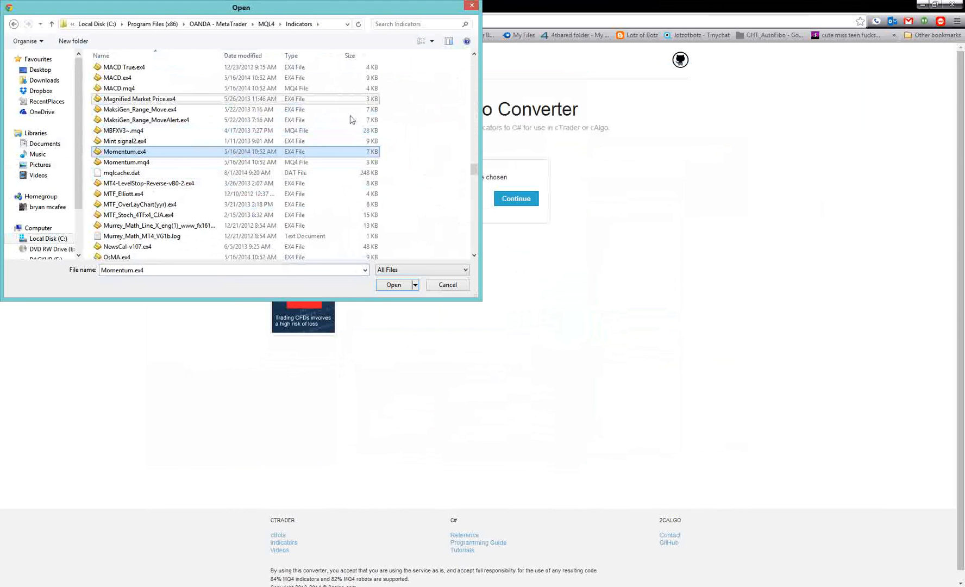
mouse_move(424, 280)
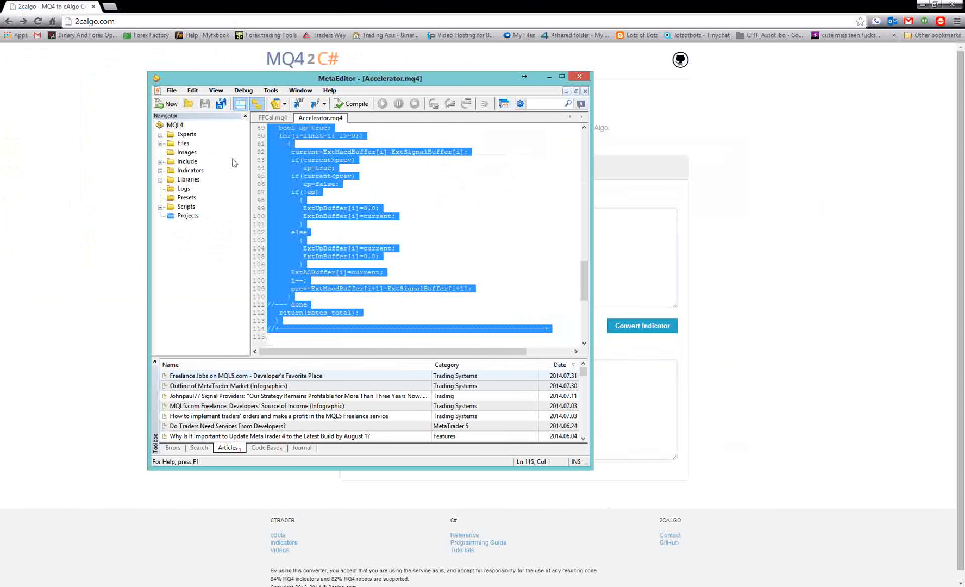
Open a pivot indicator from Traders Way MetaTrader 4\MQL4\Indicators via File > Open.
click(188, 103)
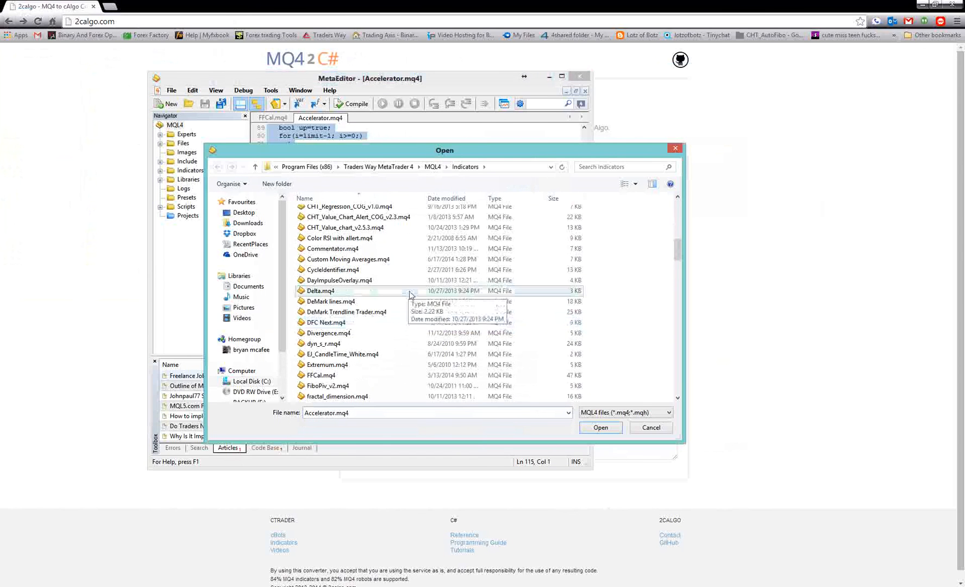
scroll(down, 3)
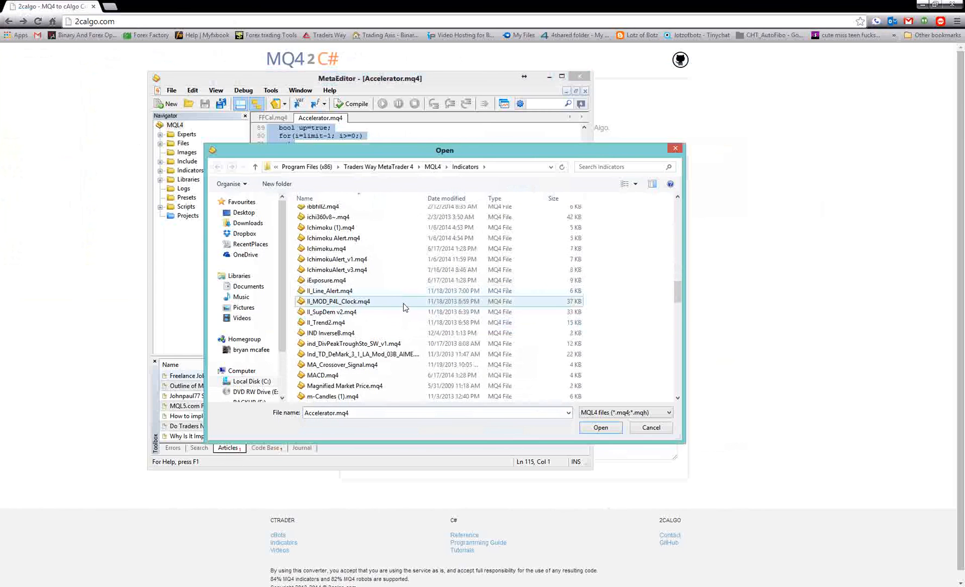
scroll(down, 3)
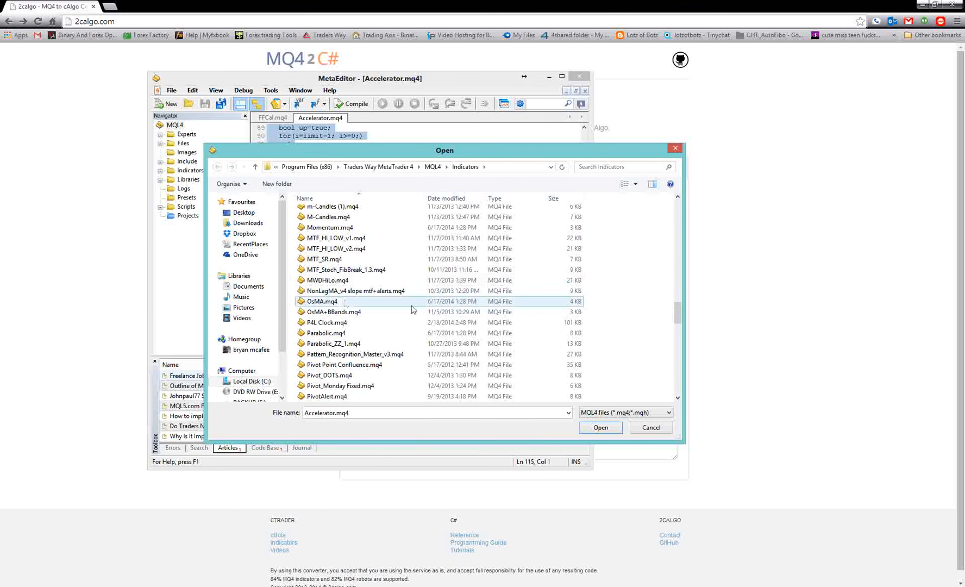
double_click(331, 279)
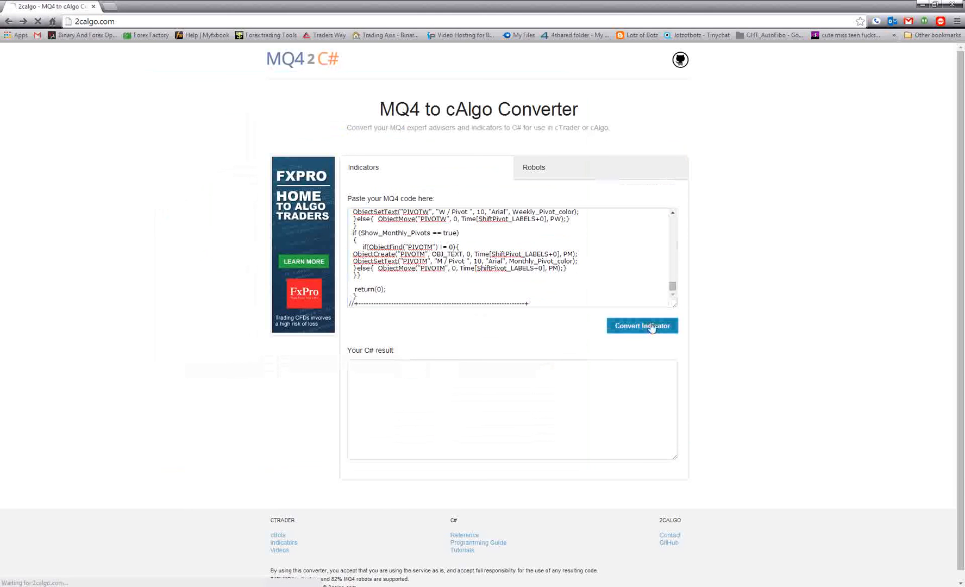
Submit the pivot code for conversion, skip the required file and return to the MQ4 form.
click(642, 325)
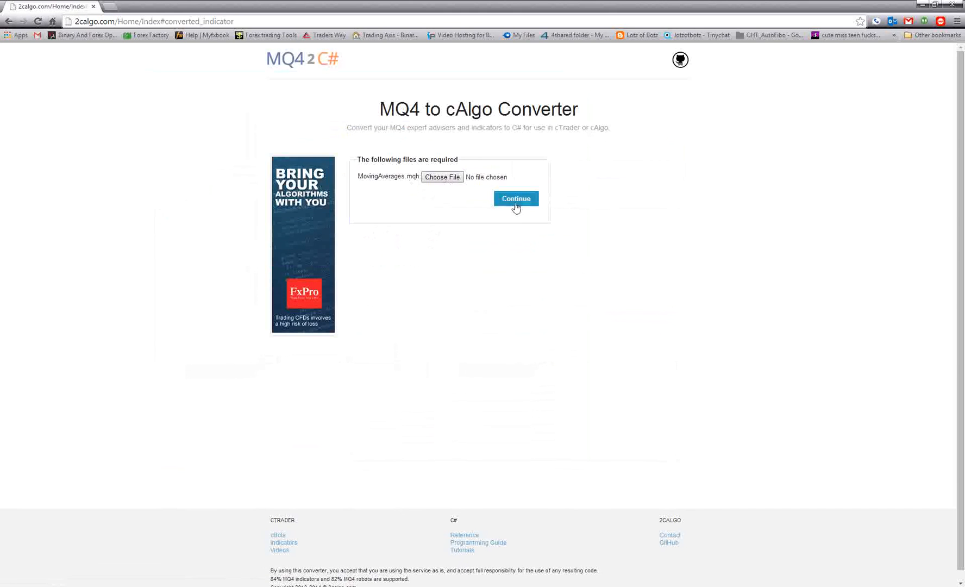
click(515, 198)
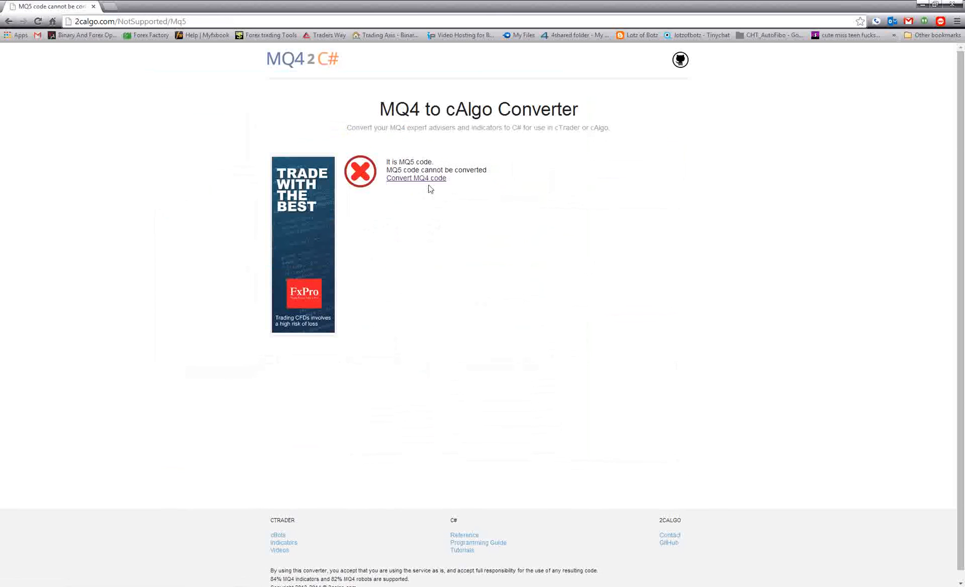
click(415, 179)
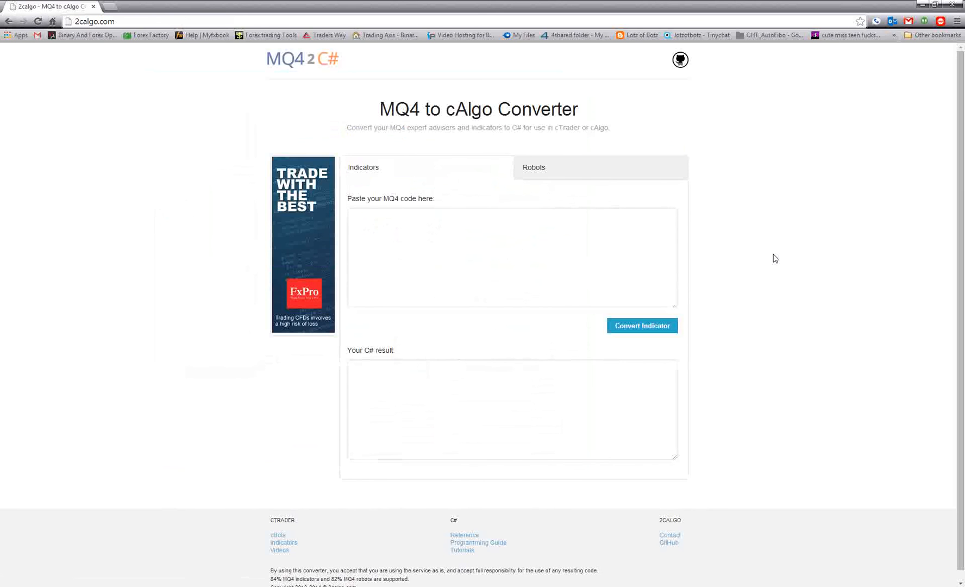
mouse_move(841, 168)
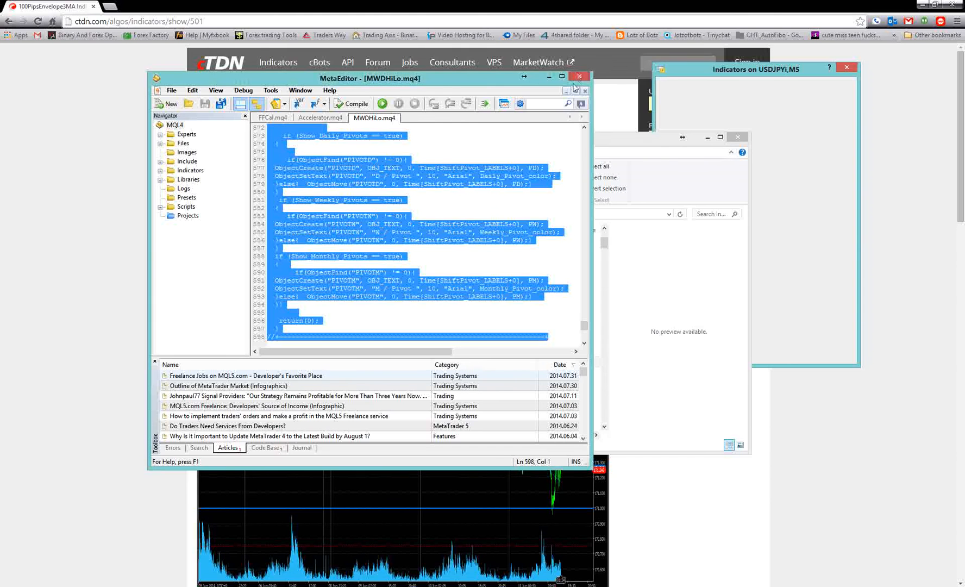
Close MetaEditor and the Explorer Indicators folder window.
click(580, 77)
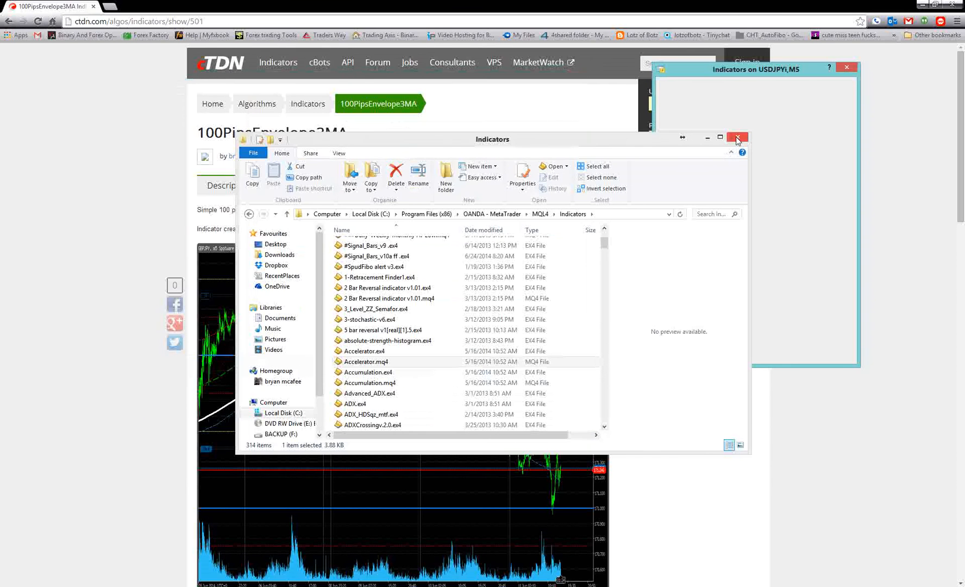
click(737, 136)
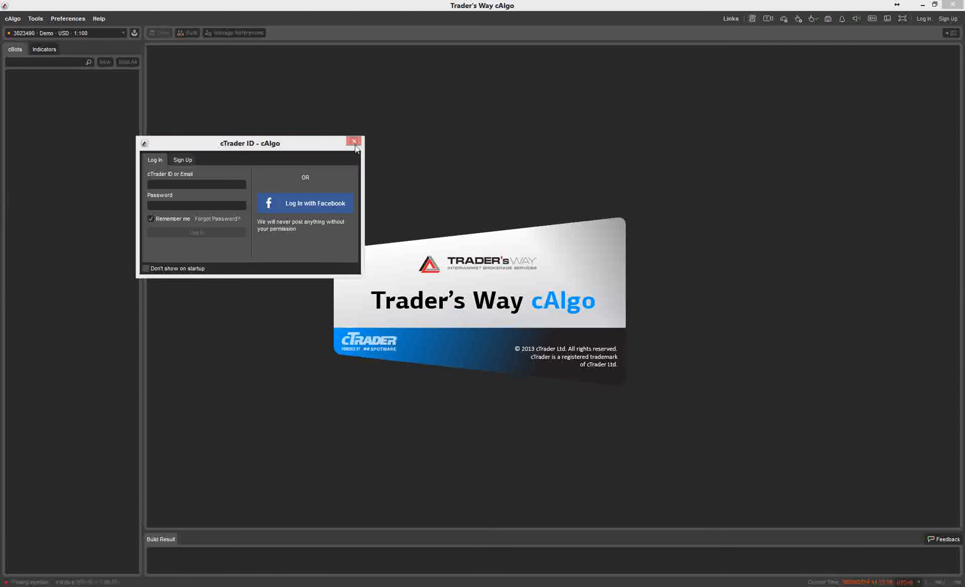
Dismiss the cTrader ID sign-in prompt and add a new indicator from the Indicators list.
click(353, 141)
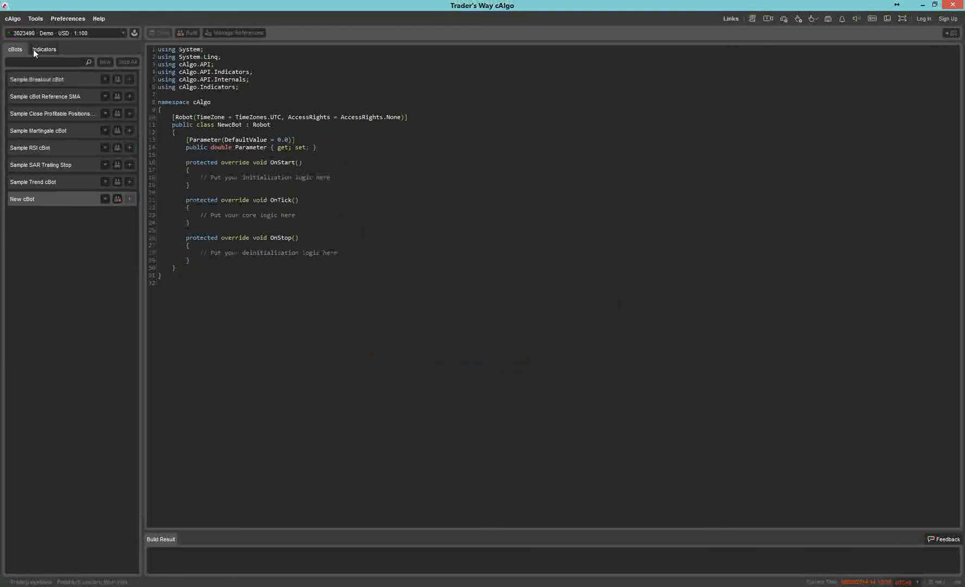
click(43, 48)
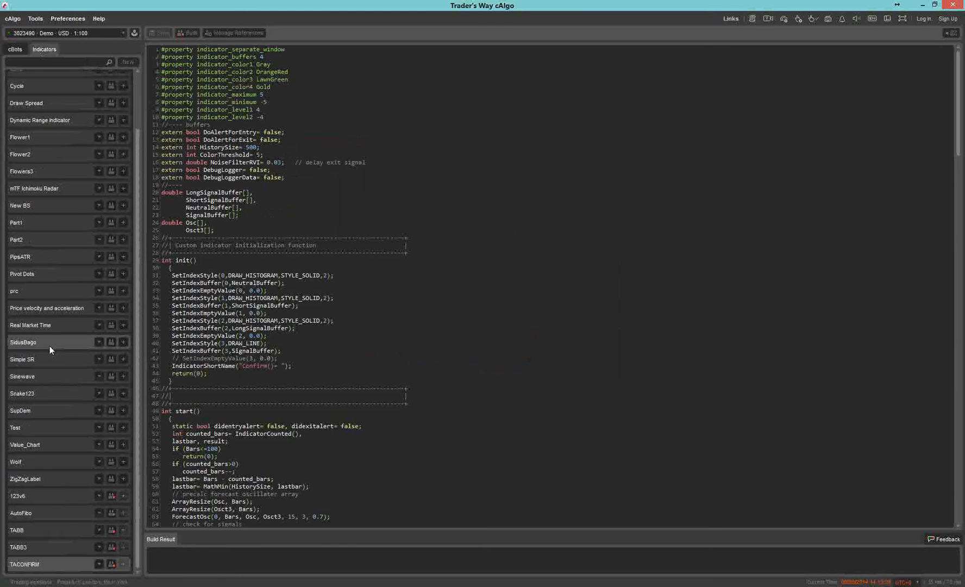
mouse_move(35, 338)
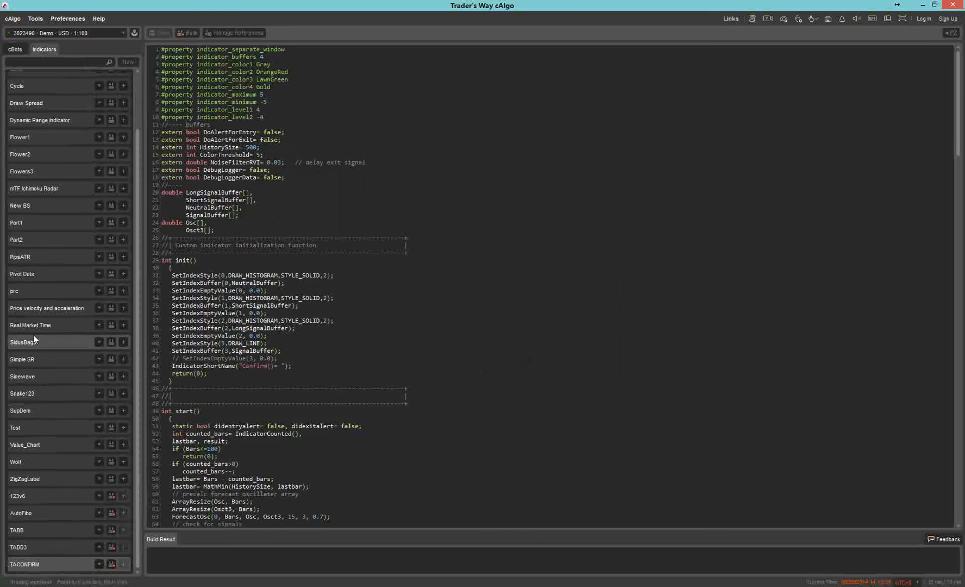
click(17, 410)
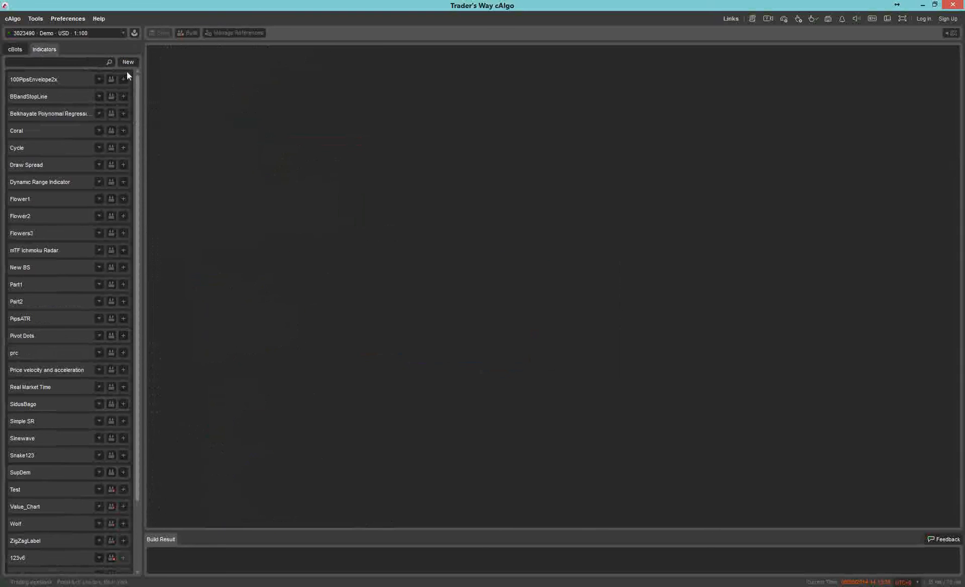
click(127, 62)
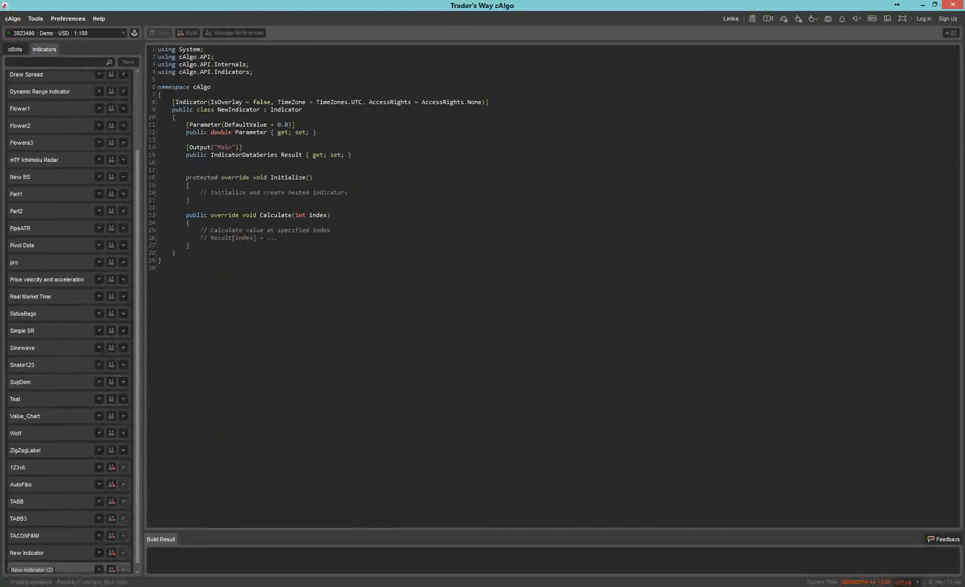
scroll(down, 3)
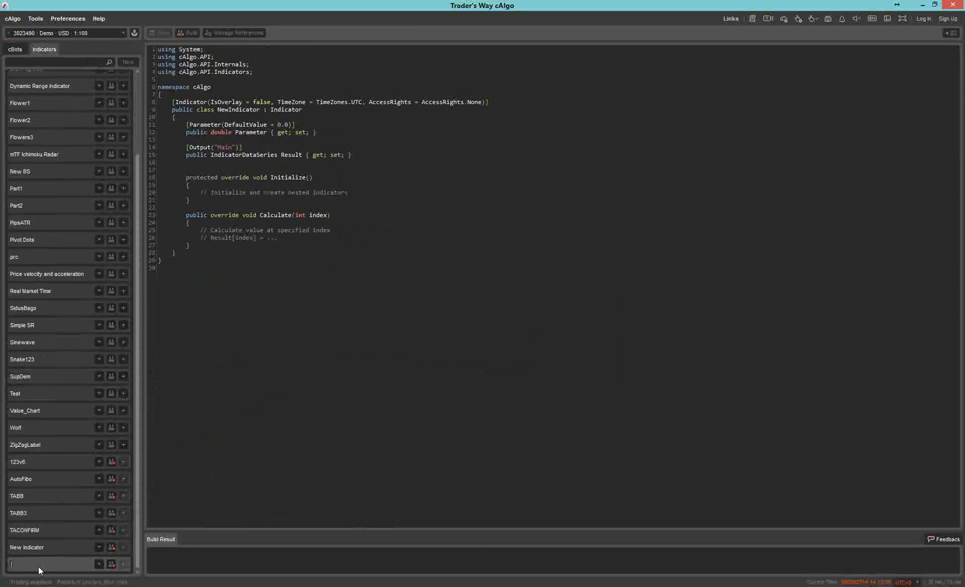
Name the indicator Test2, replace its template with the copied MQ4 pivot code and build it.
text(Test2*)
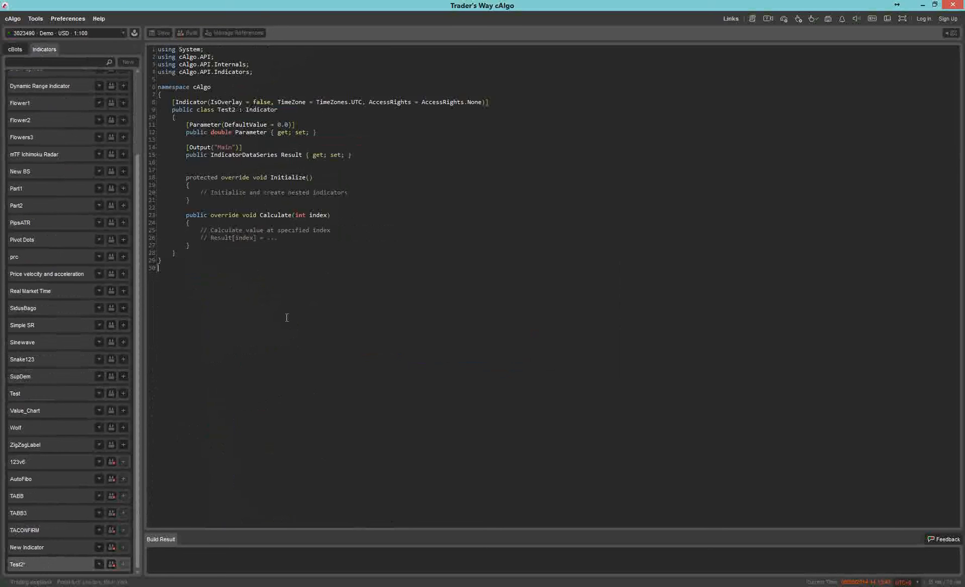
key(ctrl+a)
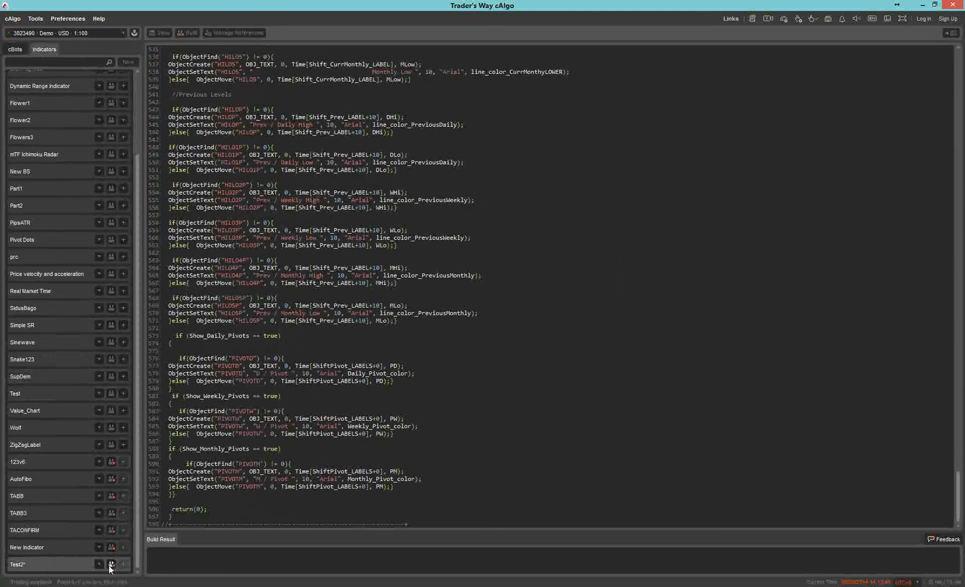
mouse_move(108, 564)
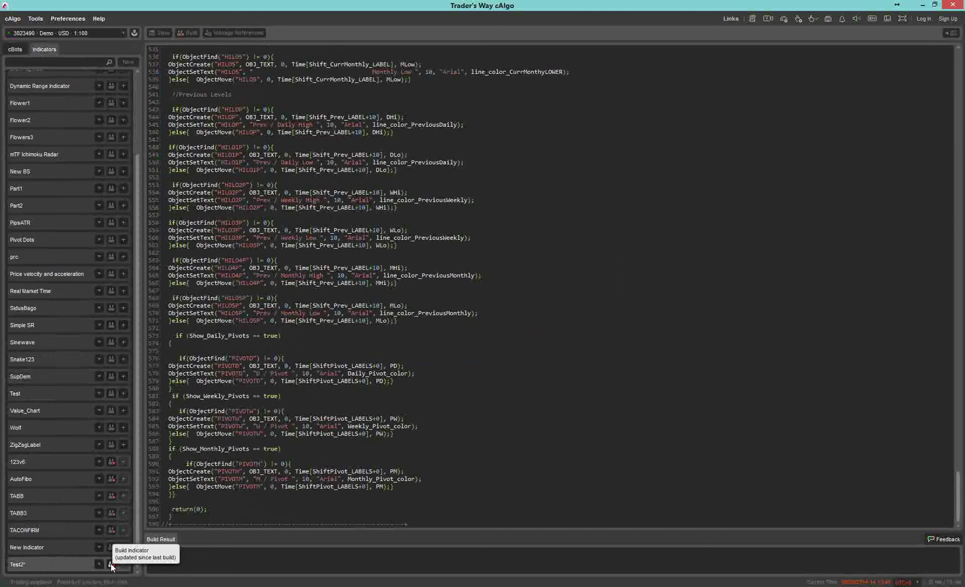
click(110, 563)
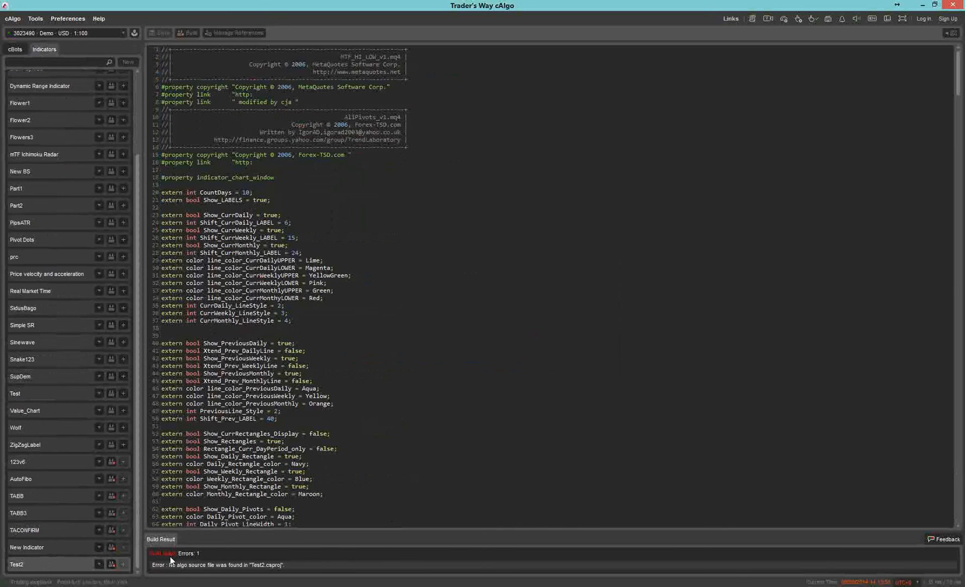
mouse_move(204, 580)
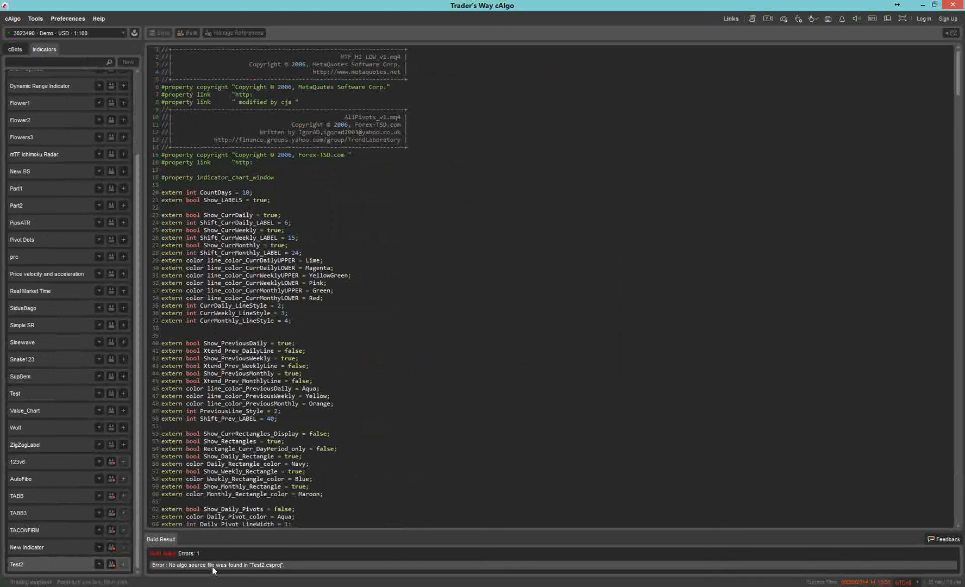
mouse_move(151, 558)
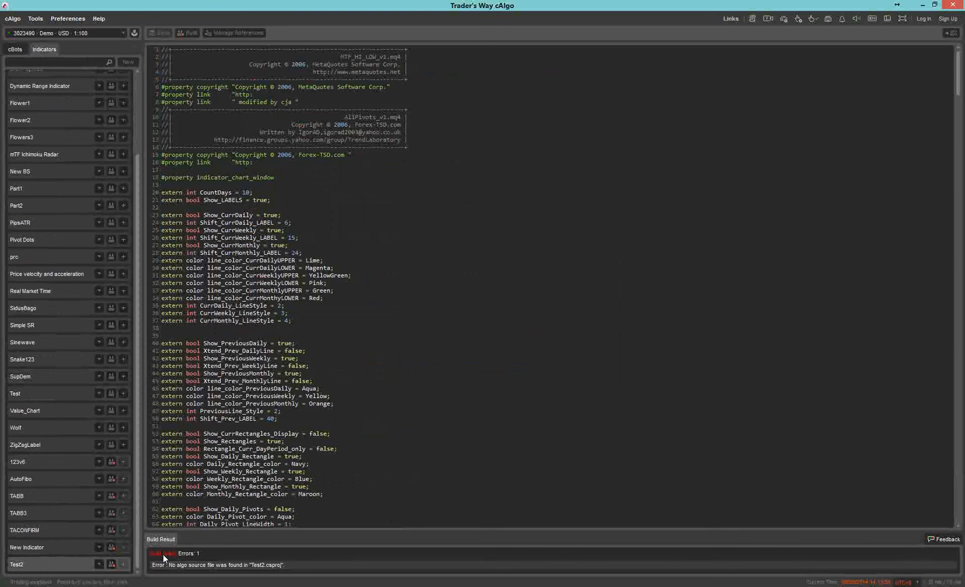
mouse_move(371, 309)
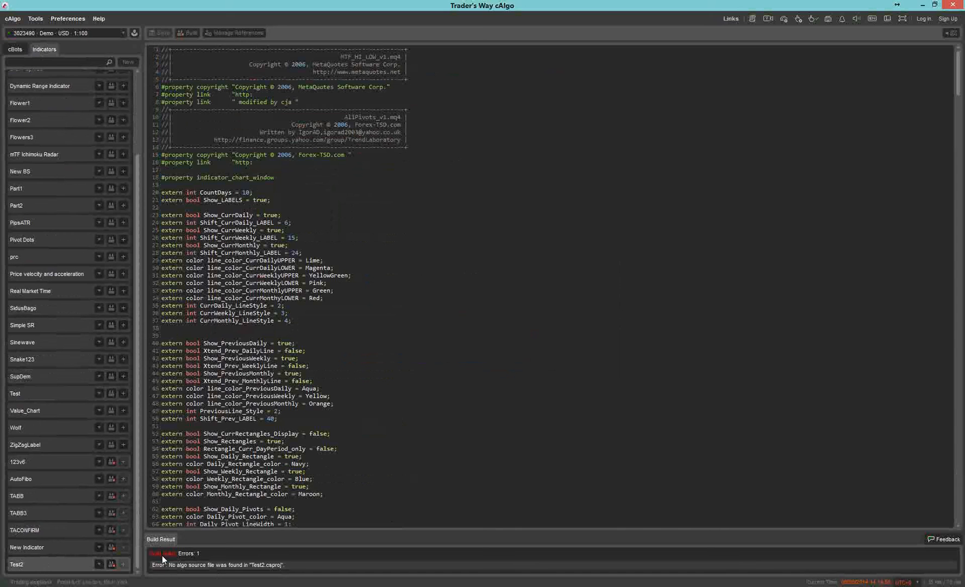
Review the 'no algo source file' build error and close cAlgo.
scroll(down, 3)
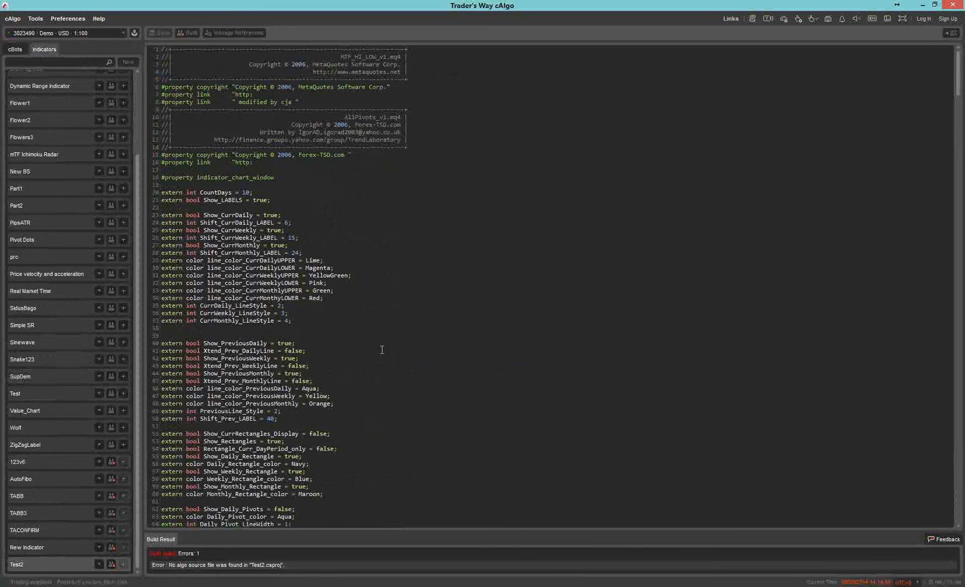
mouse_move(492, 215)
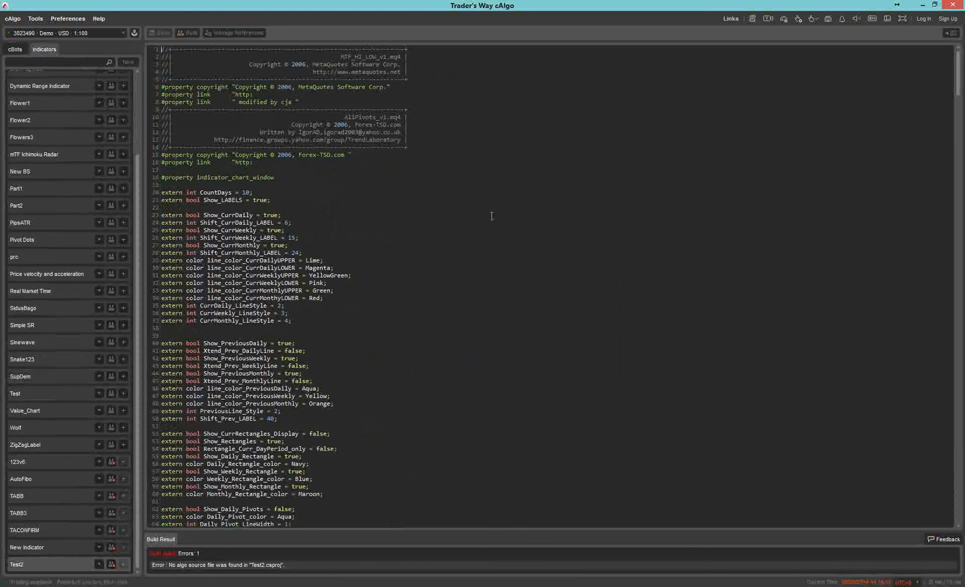
mouse_move(952, 5)
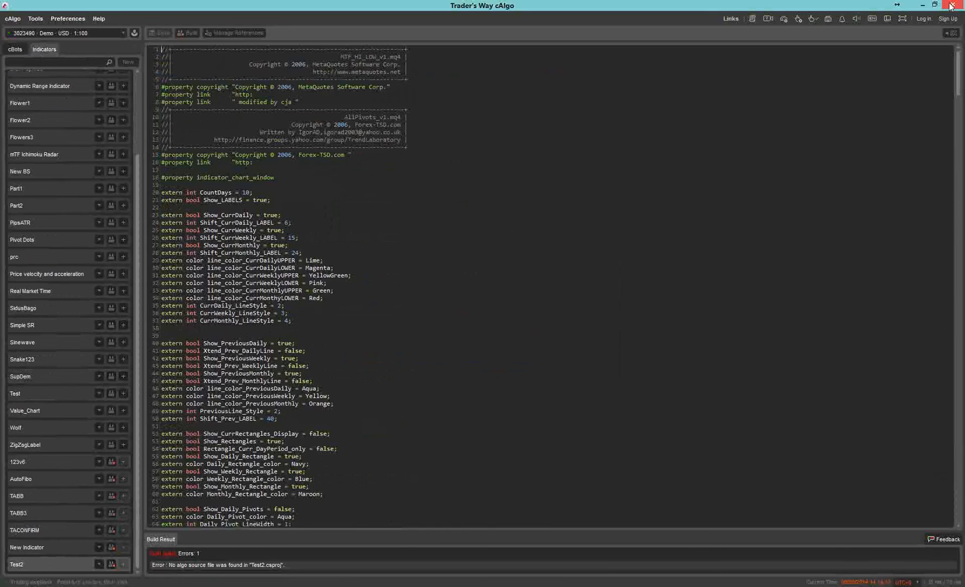
click(952, 5)
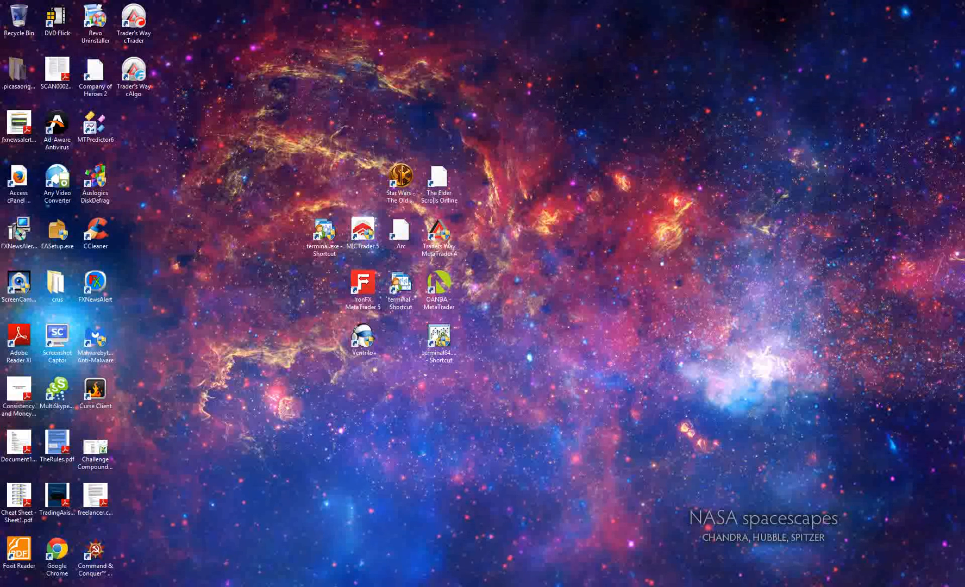
Launch cTrader from the desktop and reach the cTDN library via a chart's More Indicators.
double_click(135, 17)
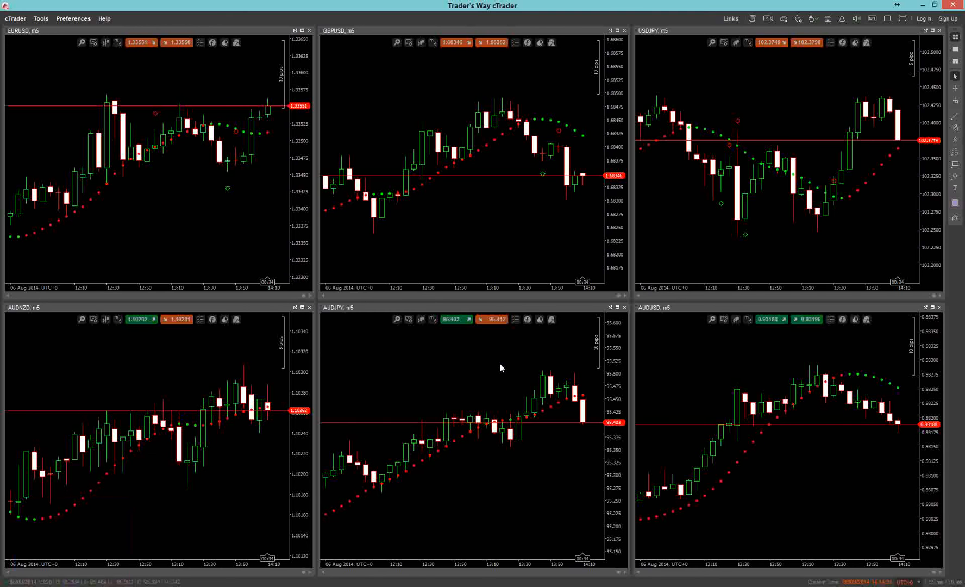
mouse_move(429, 210)
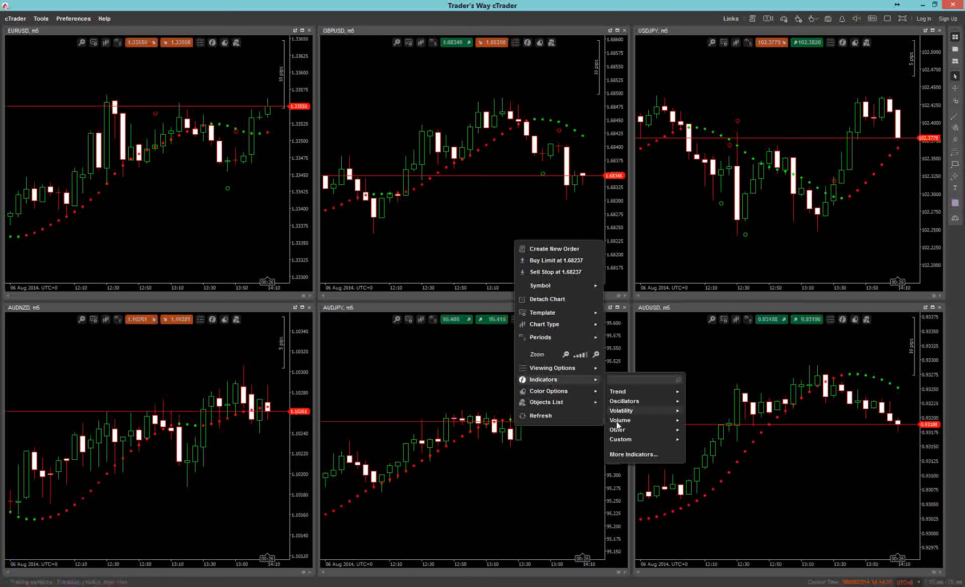
click(401, 327)
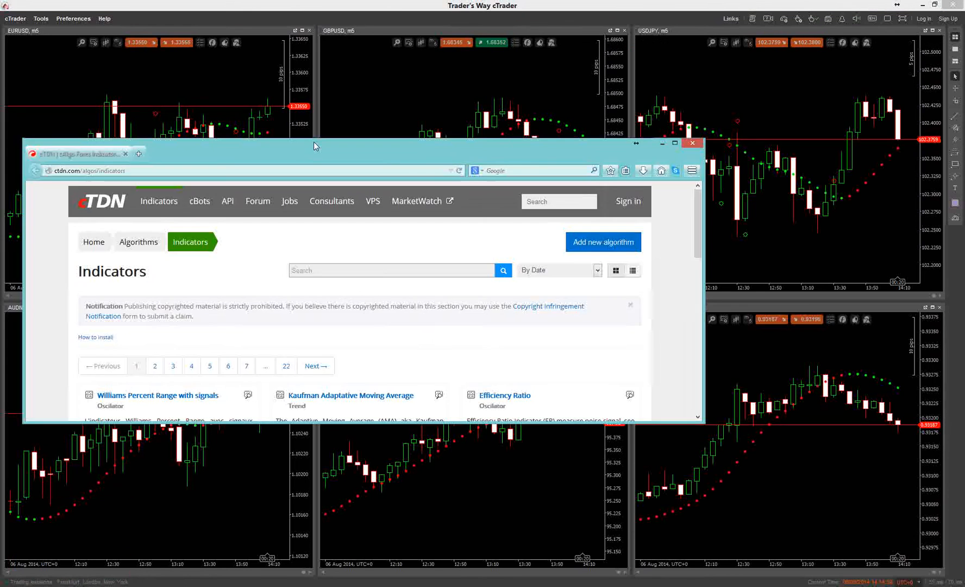
Maximize the browser and browse the cTDN home page's algorithms and downloads.
click(674, 143)
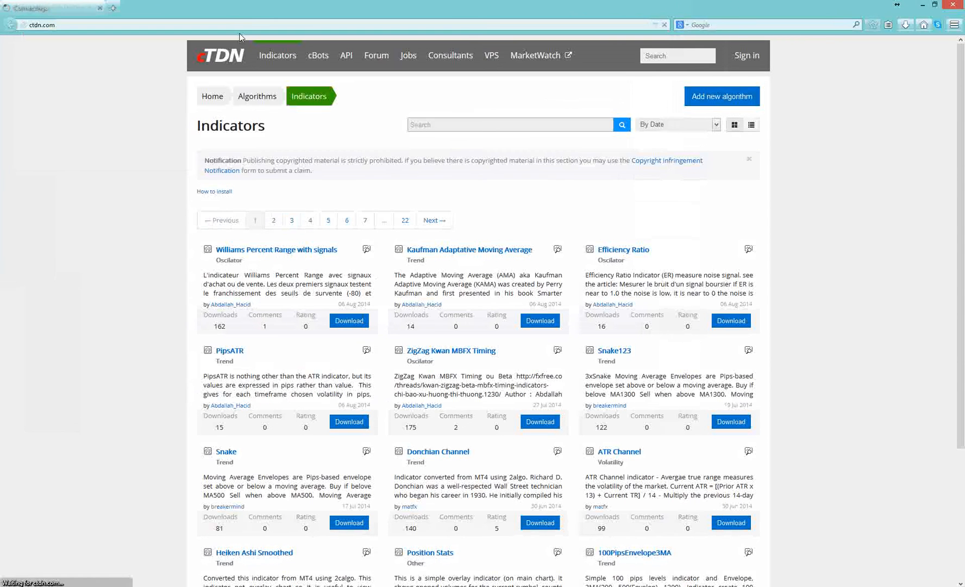
click(221, 55)
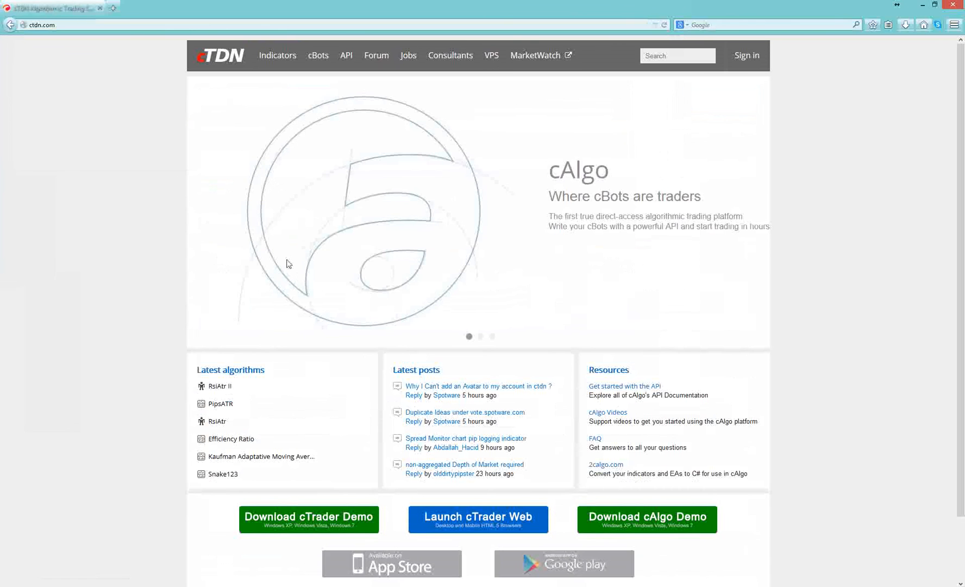
mouse_move(109, 79)
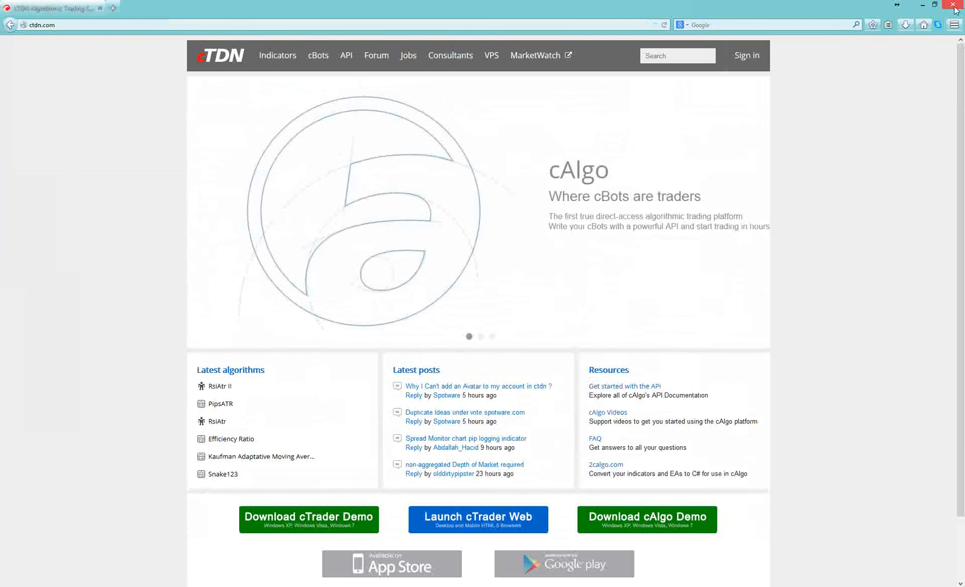
mouse_move(954, 6)
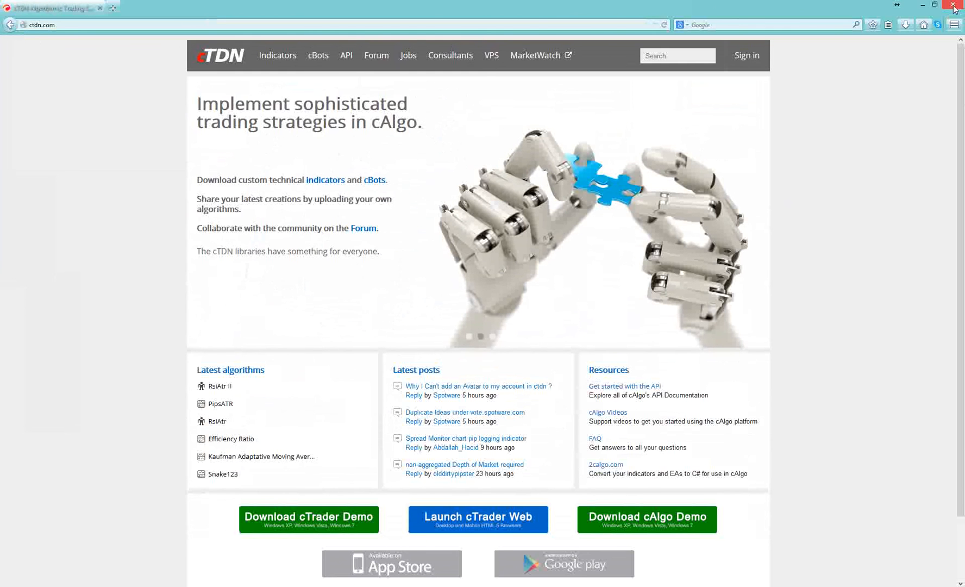
mouse_move(269, 276)
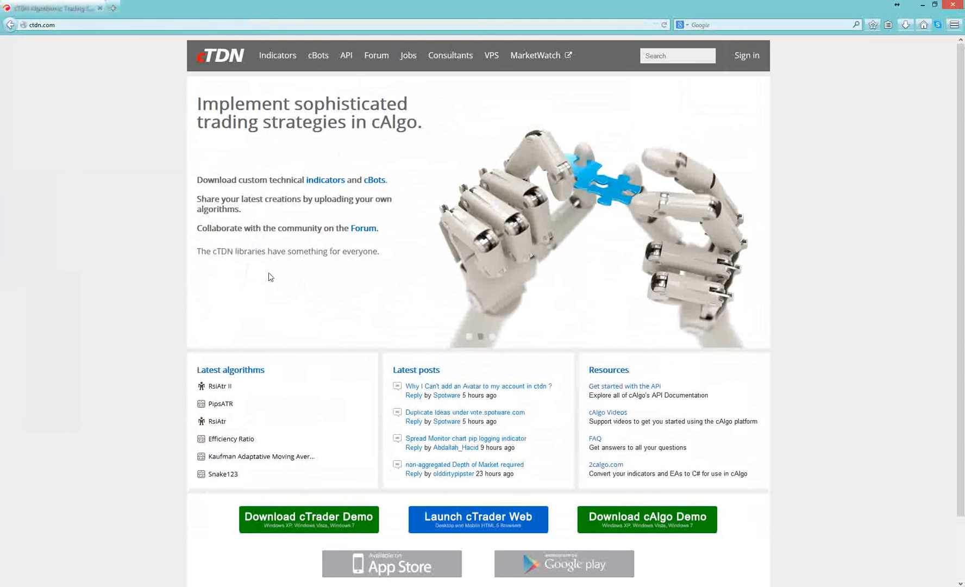
scroll(down, 3)
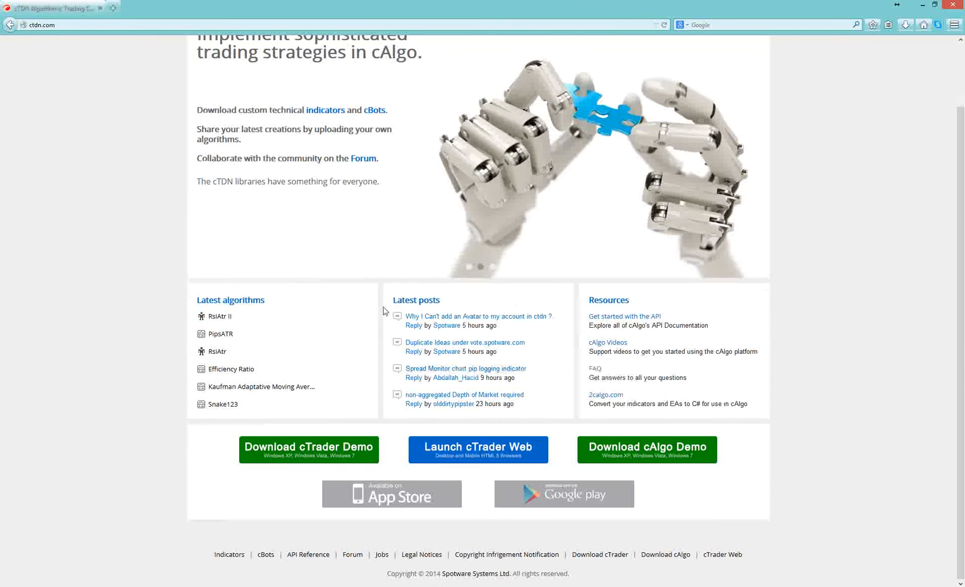